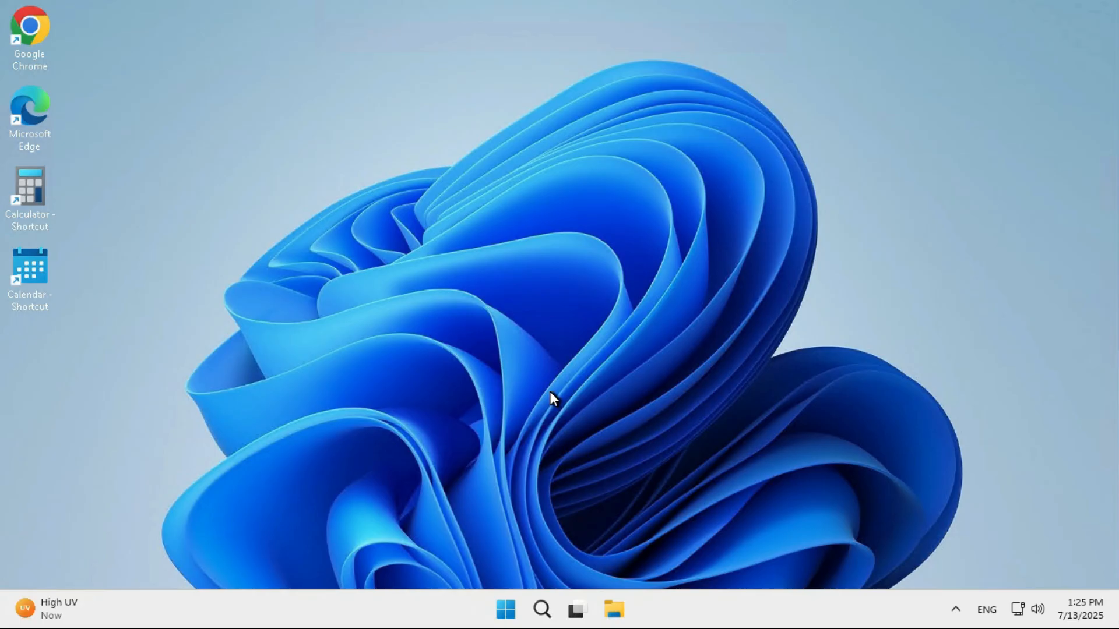
mouse_move(505, 607)
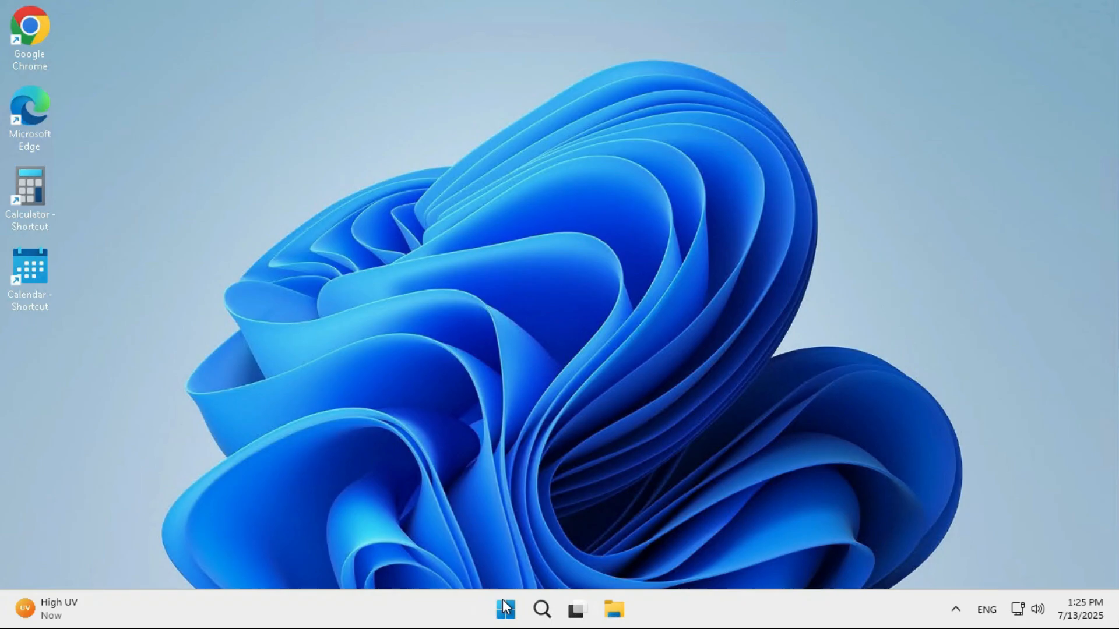
Open Settings' Installed apps list and find Microsoft Edge's Uninstall option greyed out
right_click(505, 609)
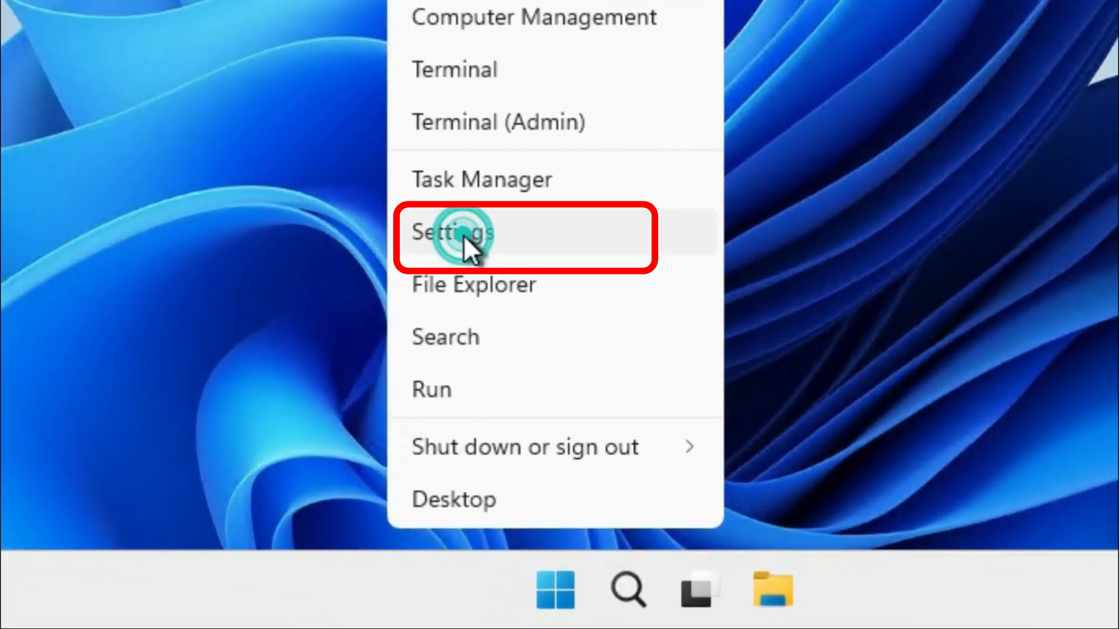
click(458, 238)
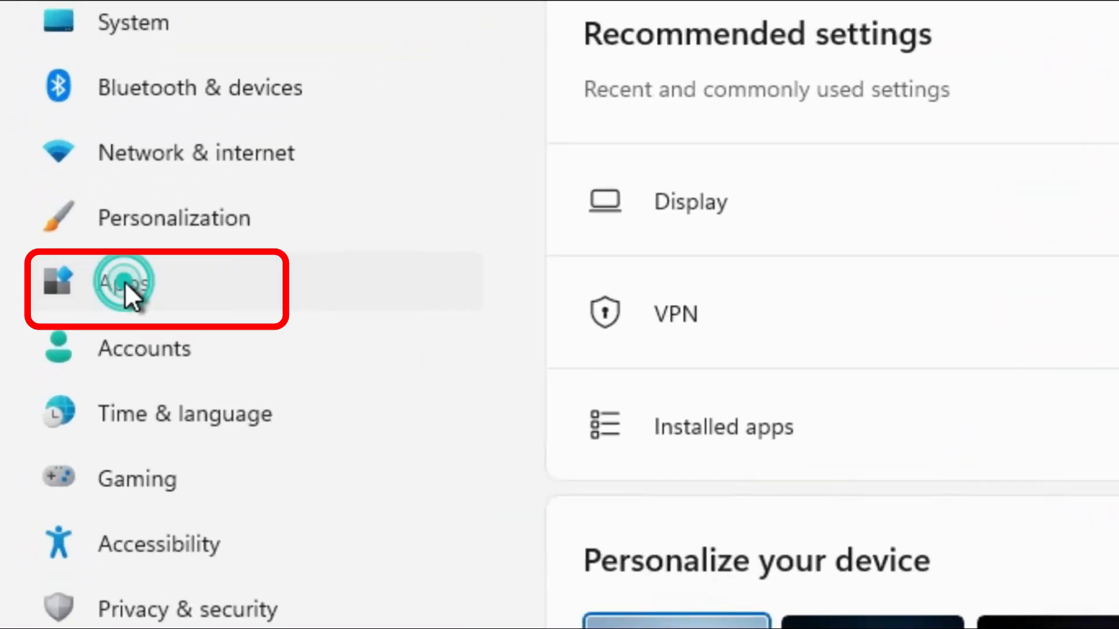
click(124, 283)
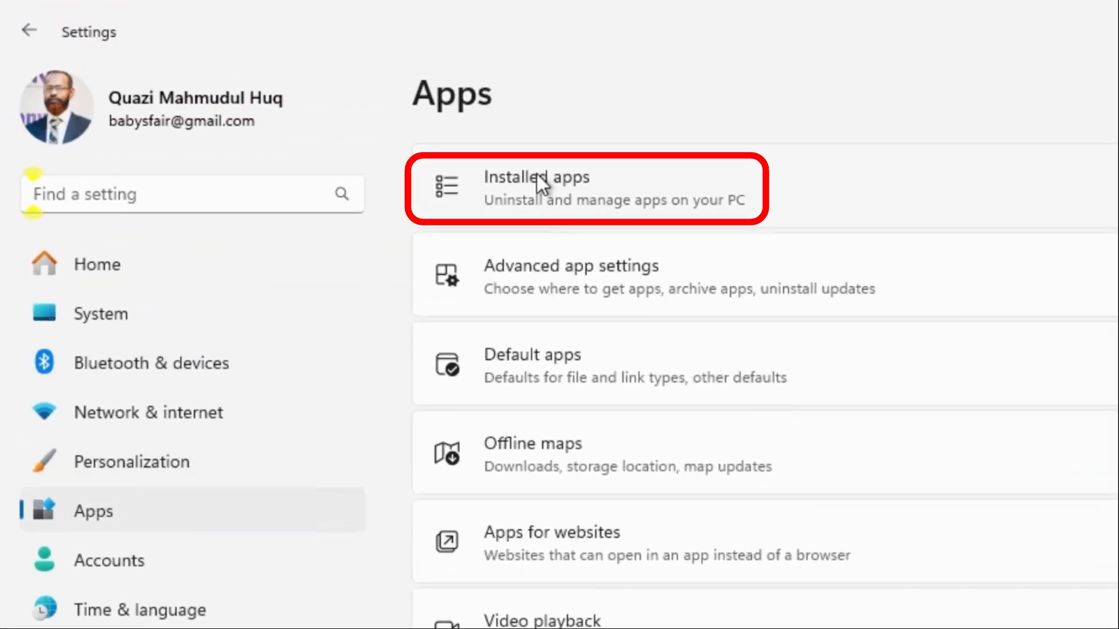
click(550, 187)
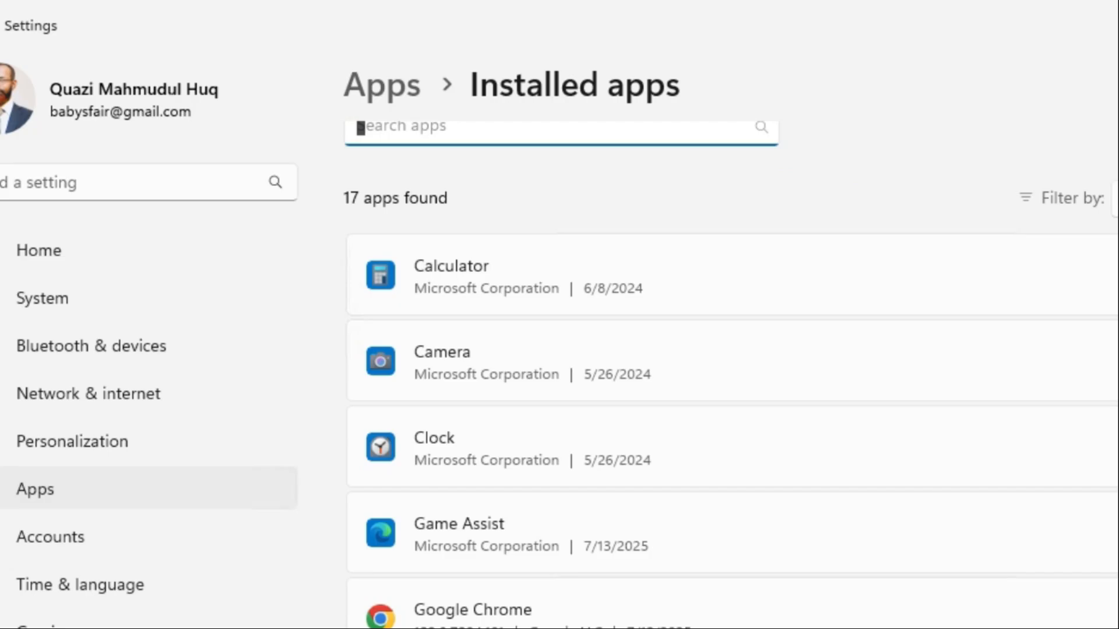
scroll(down, 3)
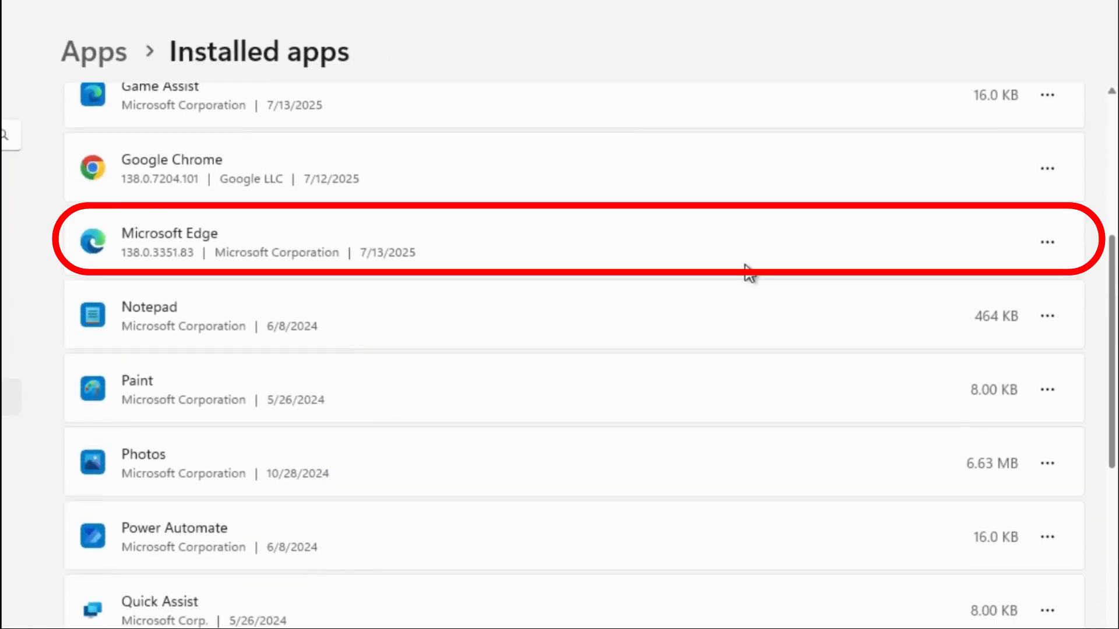
mouse_move(926, 254)
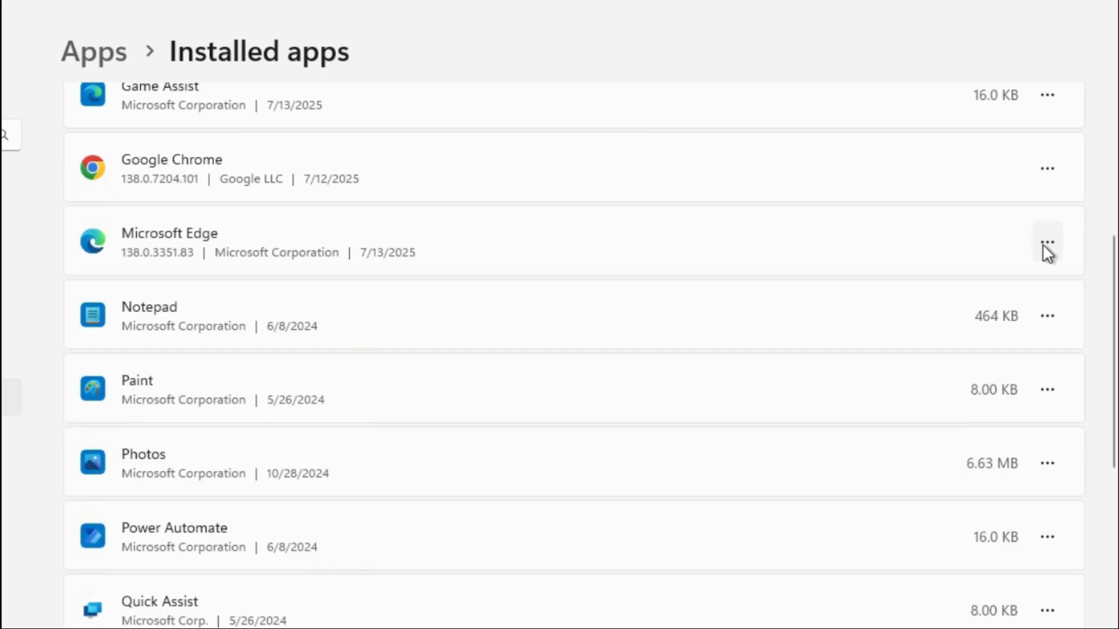
click(1048, 242)
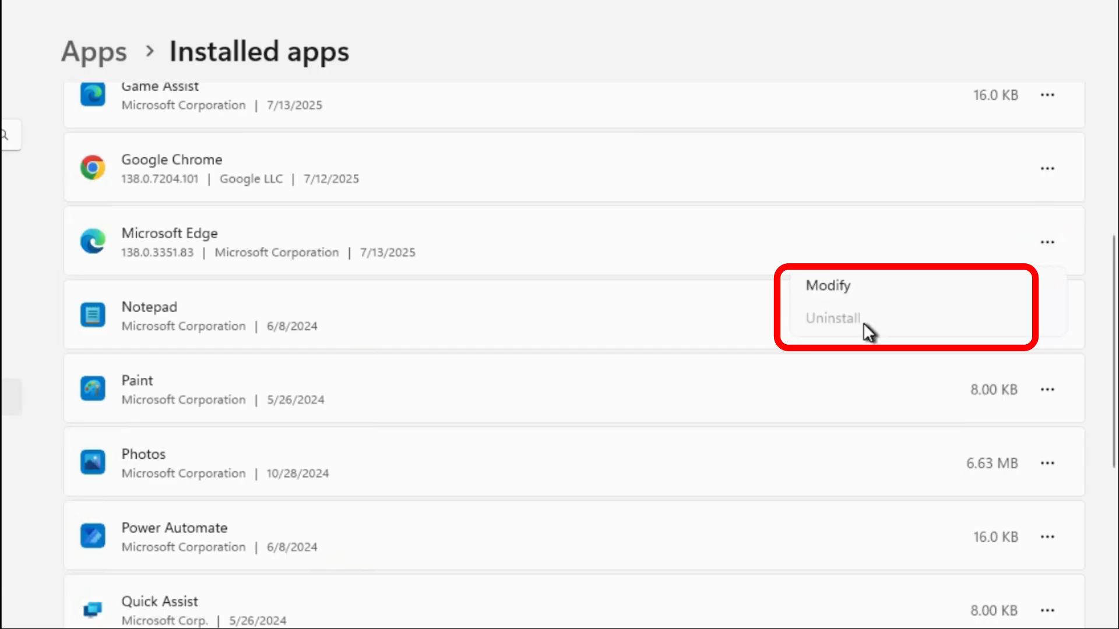
mouse_move(828, 334)
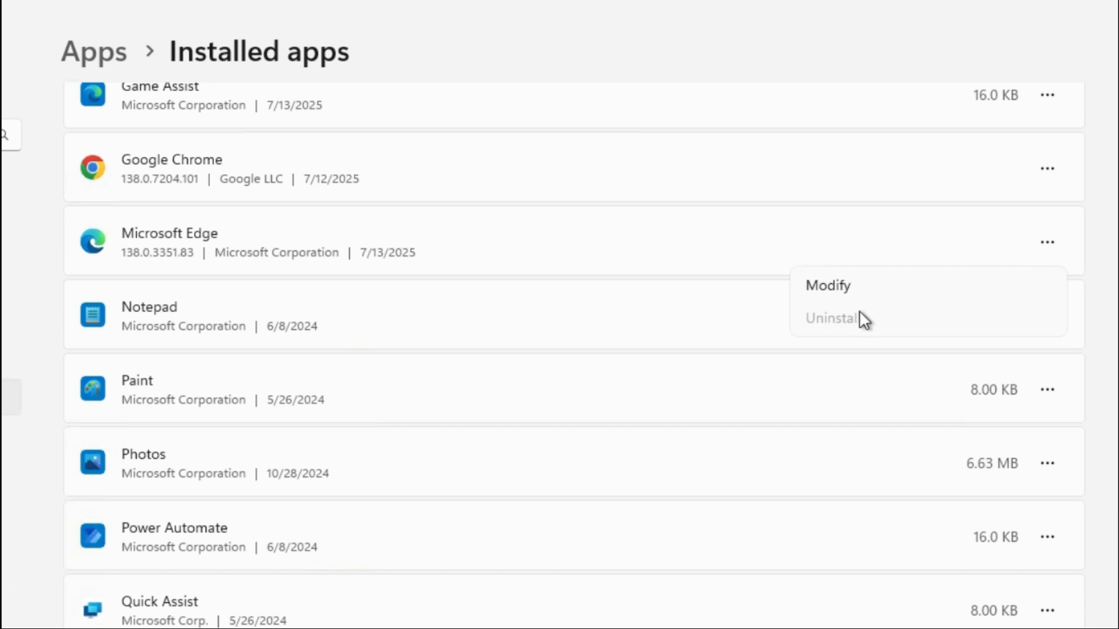
mouse_move(845, 326)
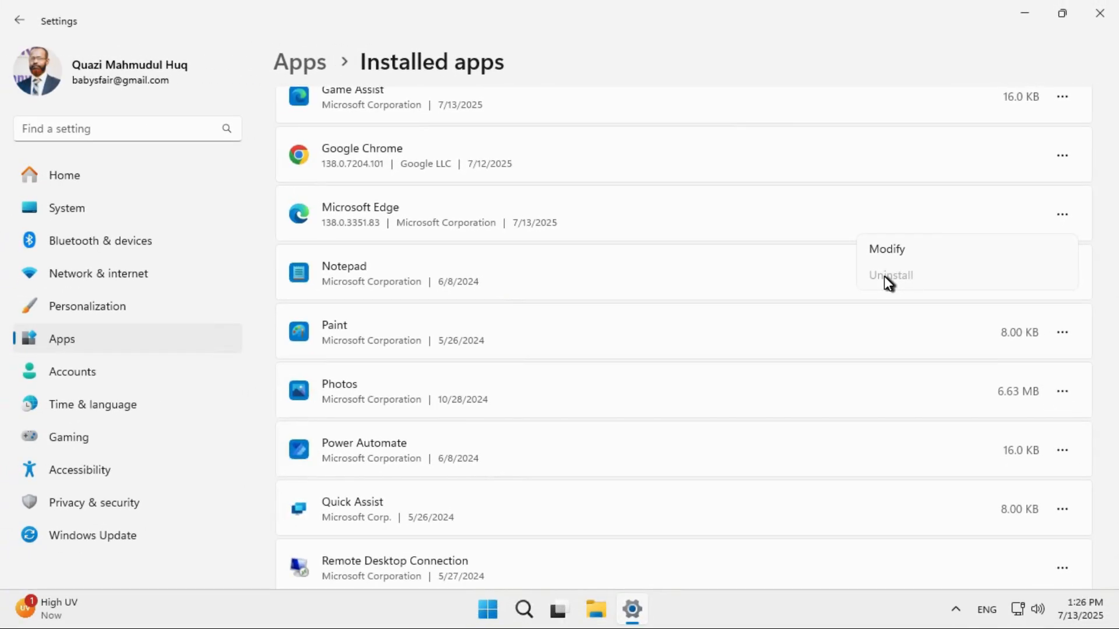
mouse_move(895, 278)
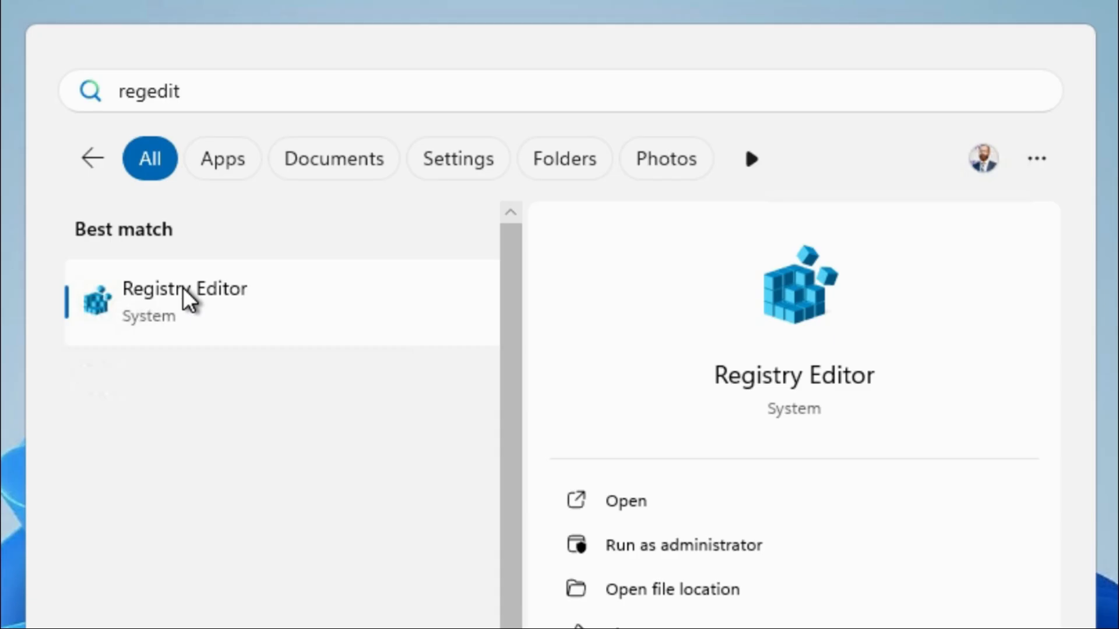
Launch Registry Editor from the search results with Run as administrator
right_click(186, 292)
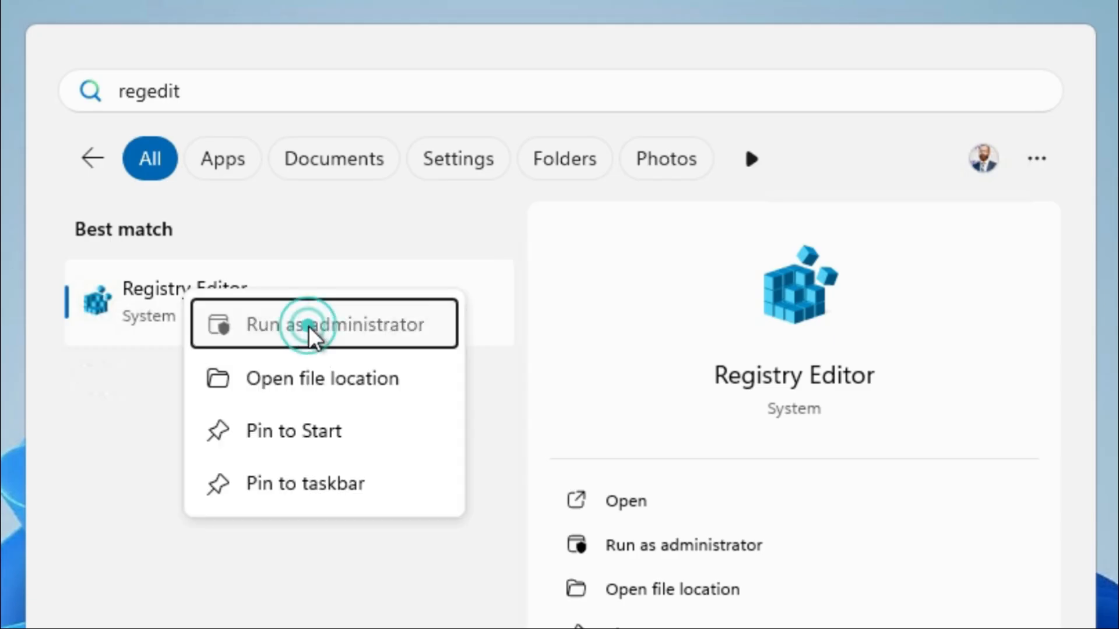
click(324, 324)
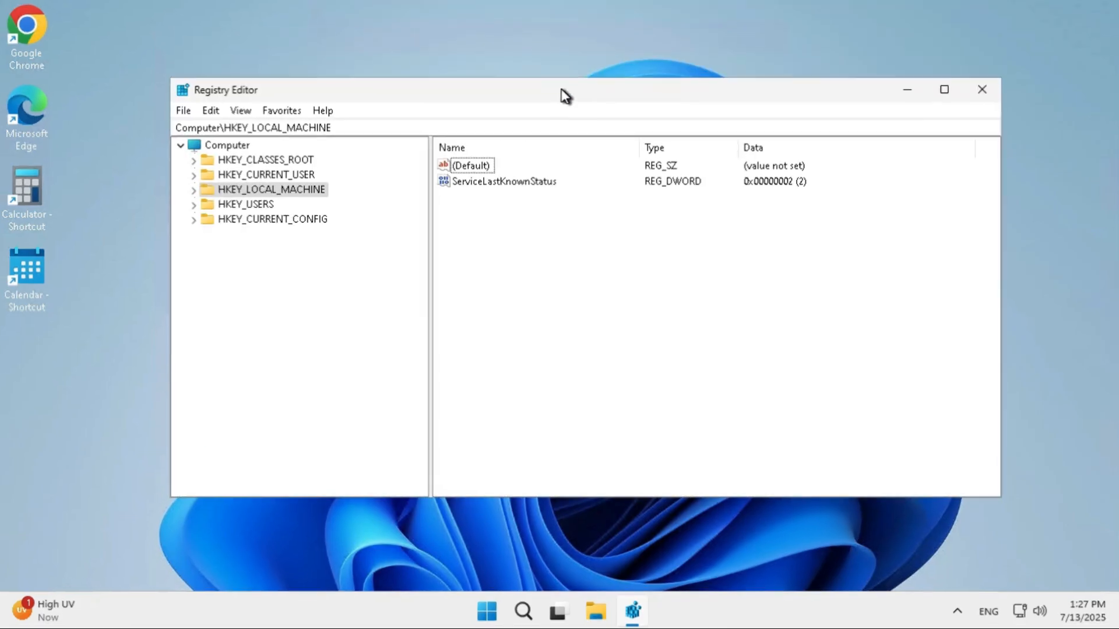
Open HKLM\SOFTWARE\WOW6432Node\Microsoft\Windows\CurrentVersion\Uninstall\Microsoft Edge
click(941, 90)
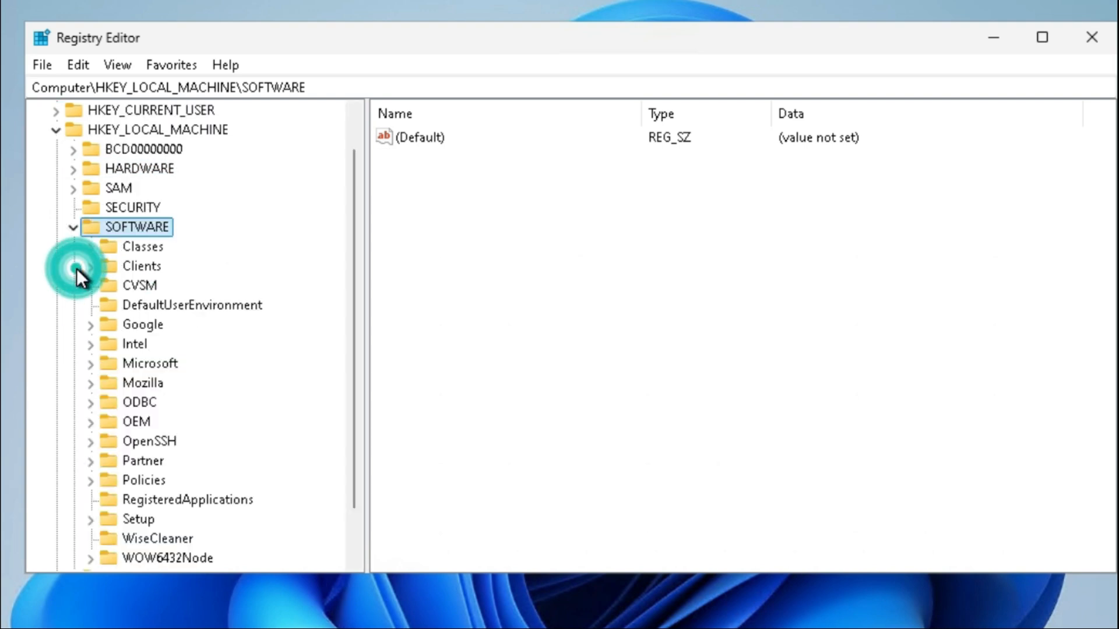
scroll(down, 3)
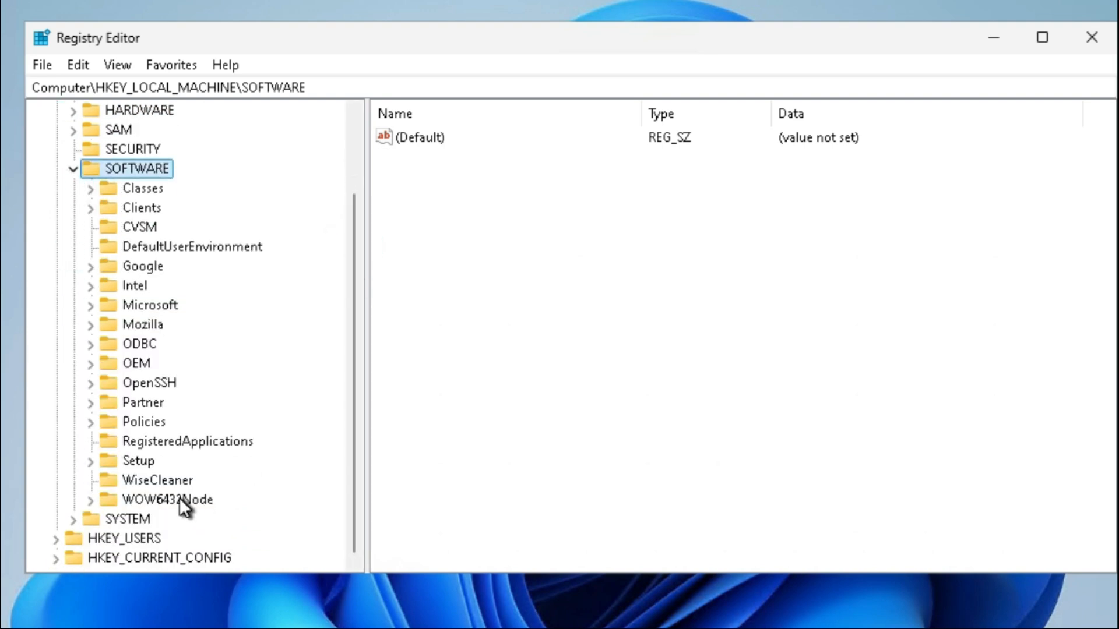
click(165, 500)
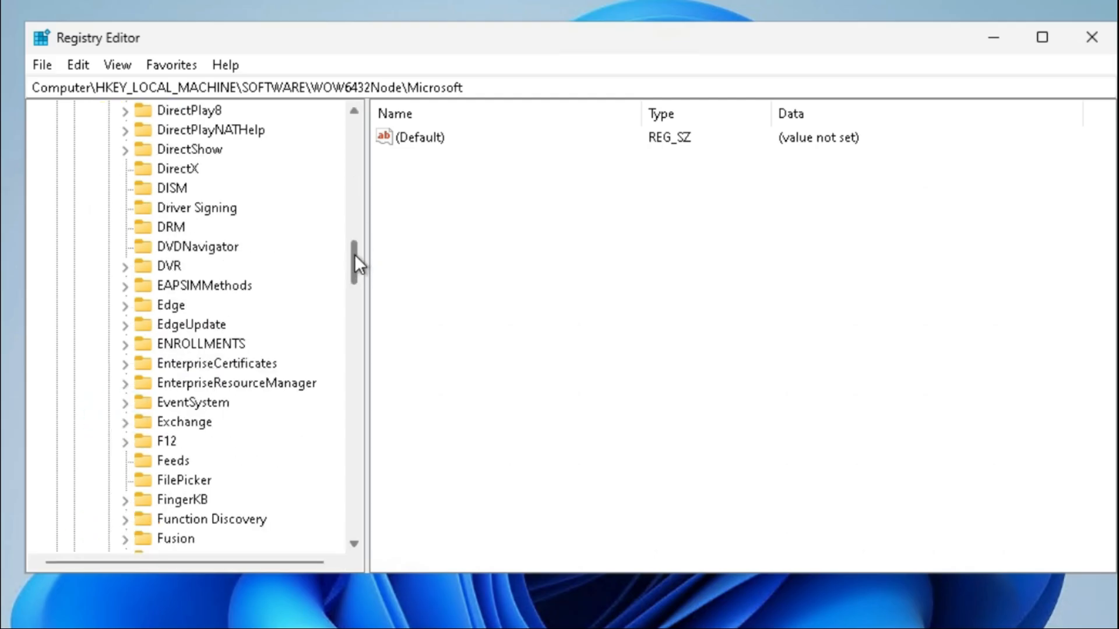
click(180, 402)
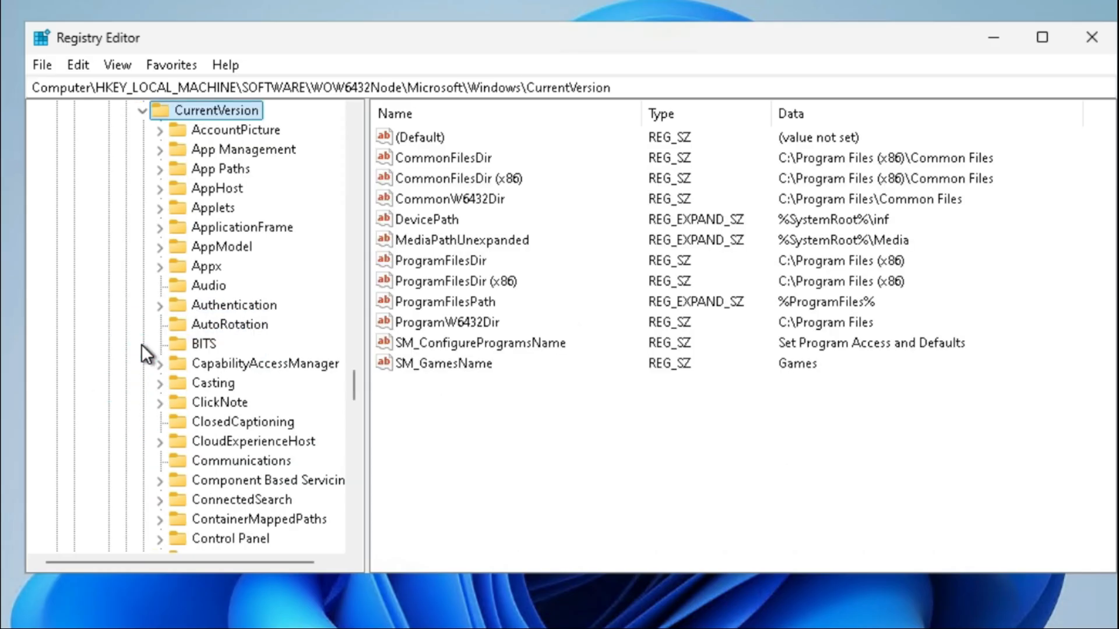
scroll(down, 3)
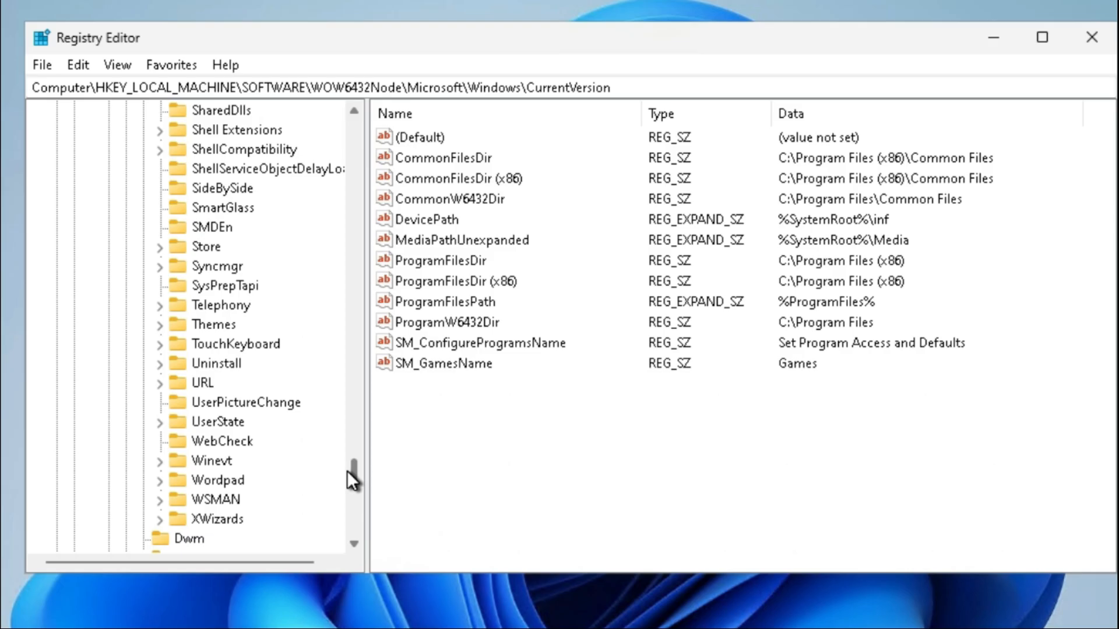
click(213, 363)
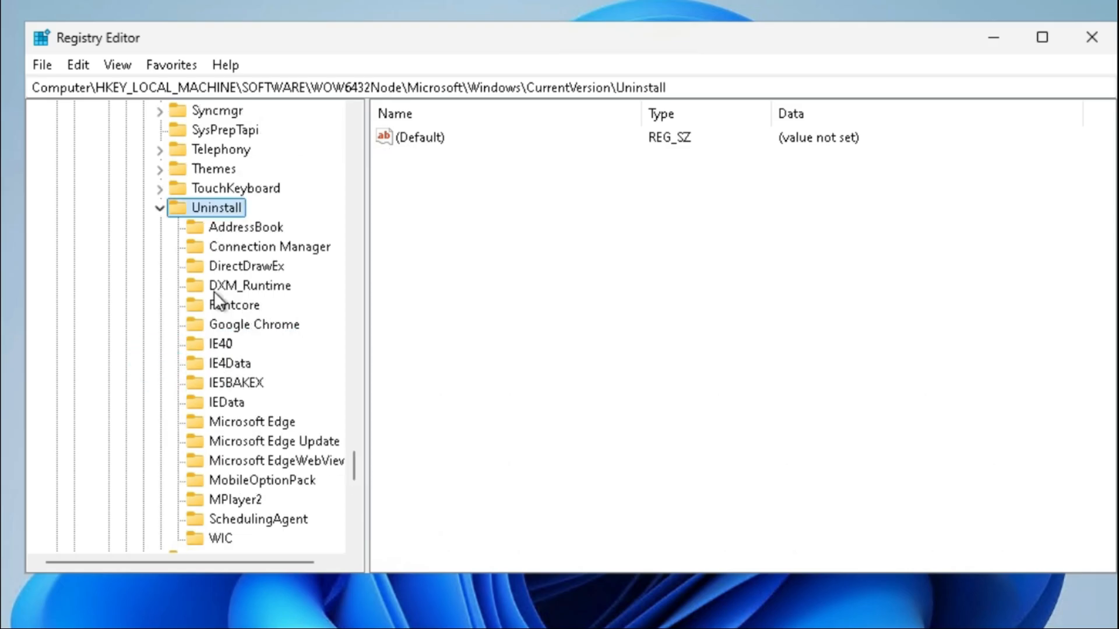
mouse_move(297, 438)
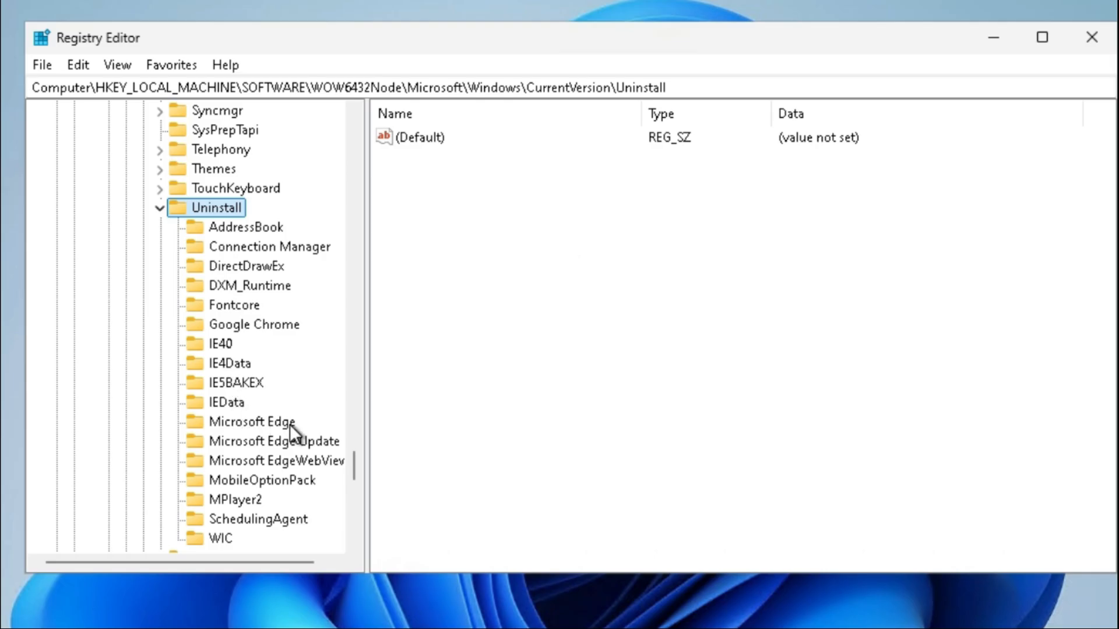
click(253, 421)
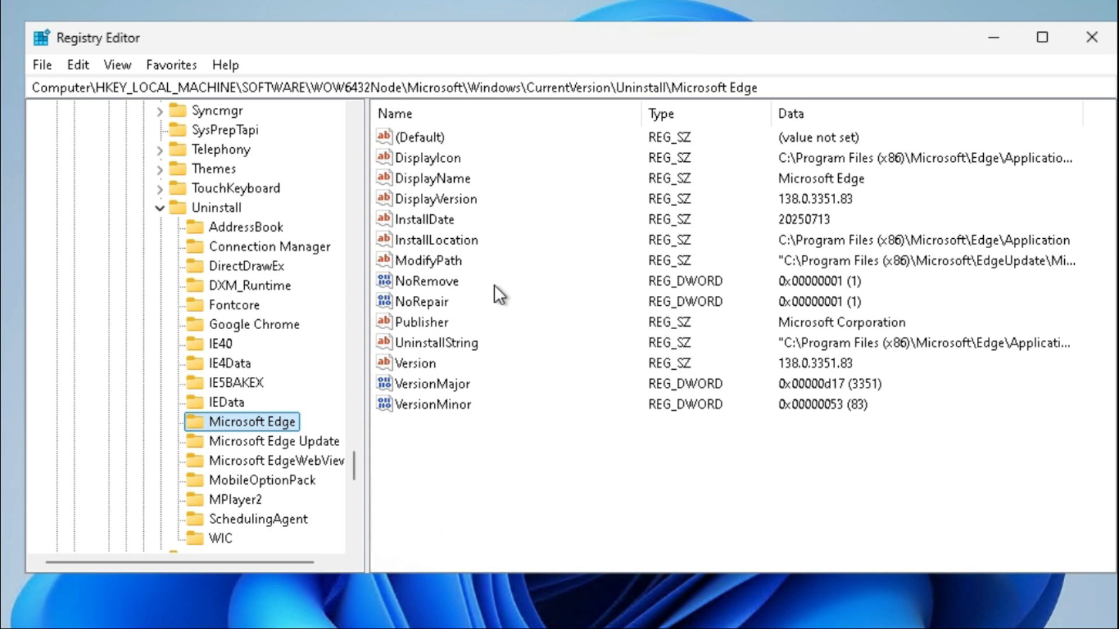
Change the Microsoft Edge NoRemove DWORD value data from 1 to 0
click(425, 281)
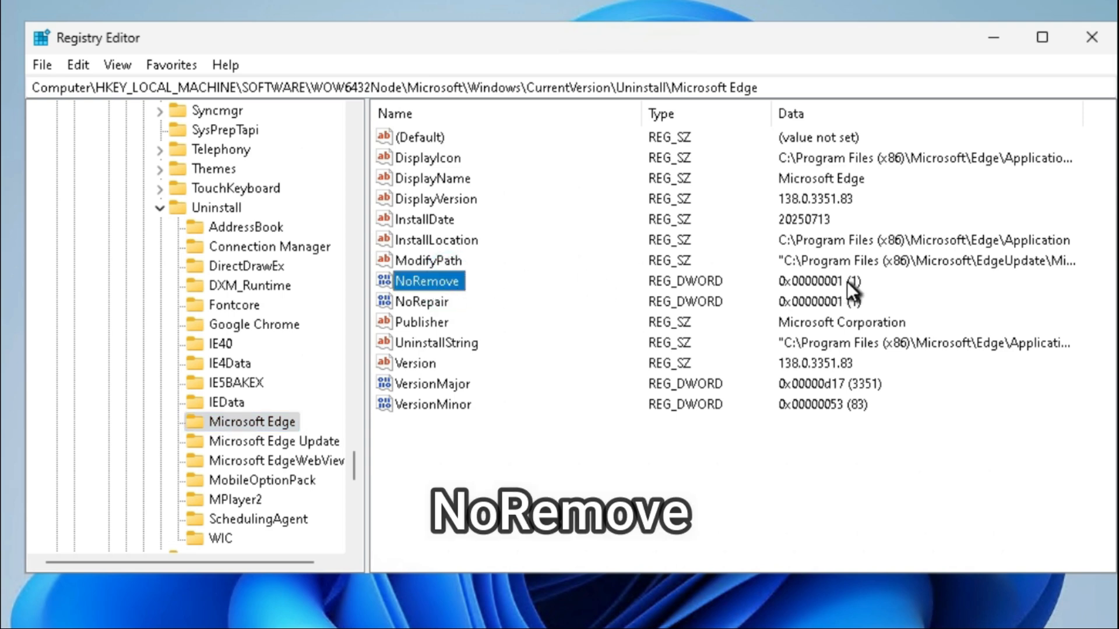
right_click(424, 281)
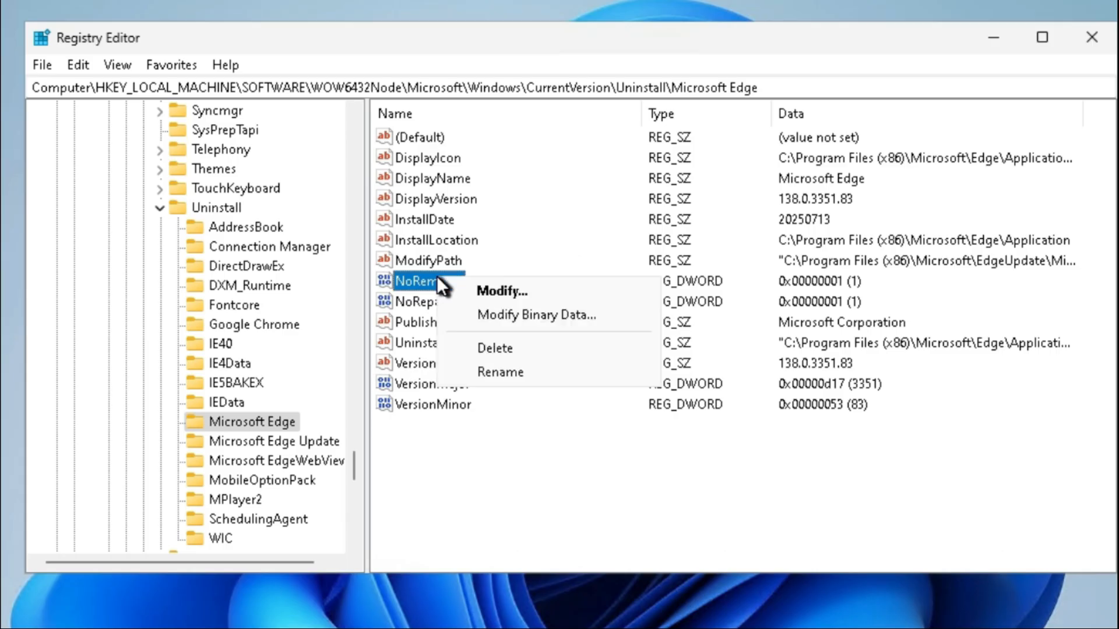
click(500, 292)
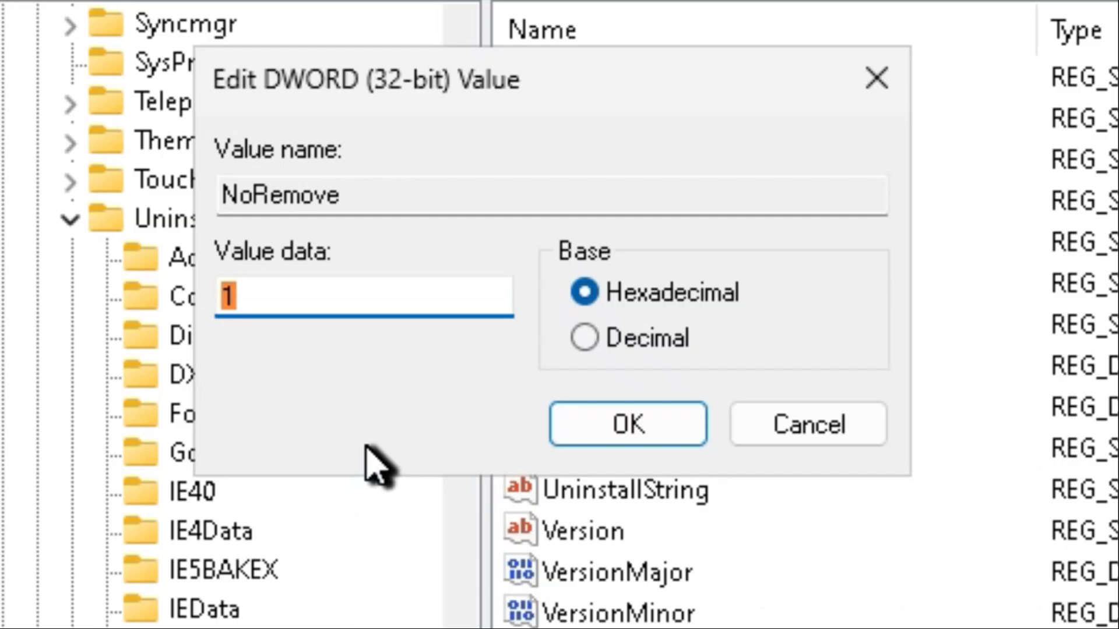
mouse_move(348, 414)
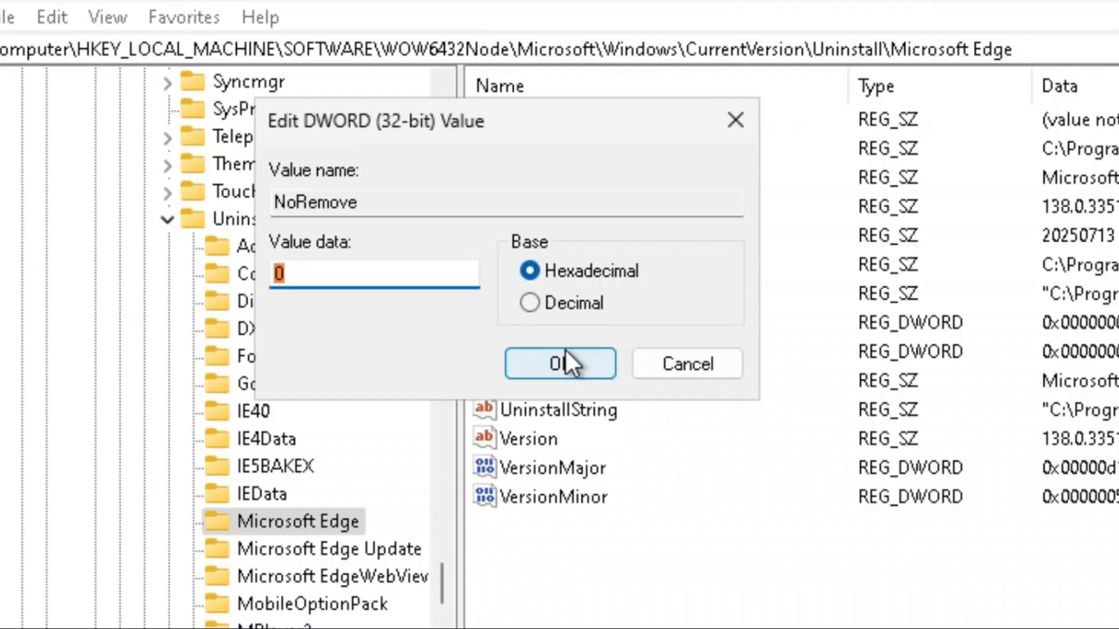
click(560, 364)
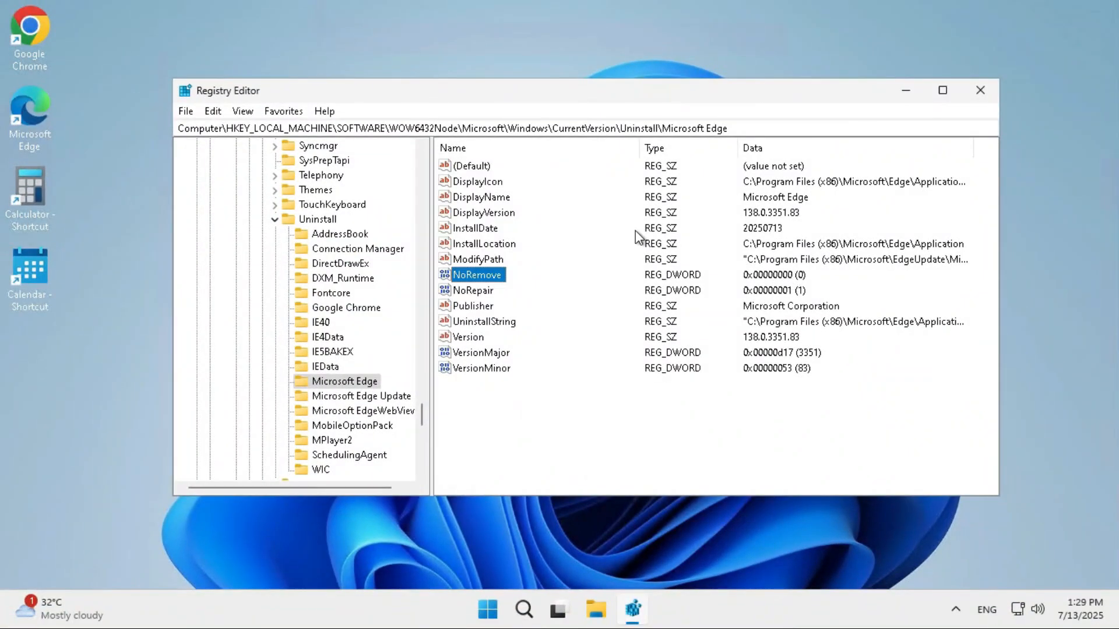
mouse_move(993, 95)
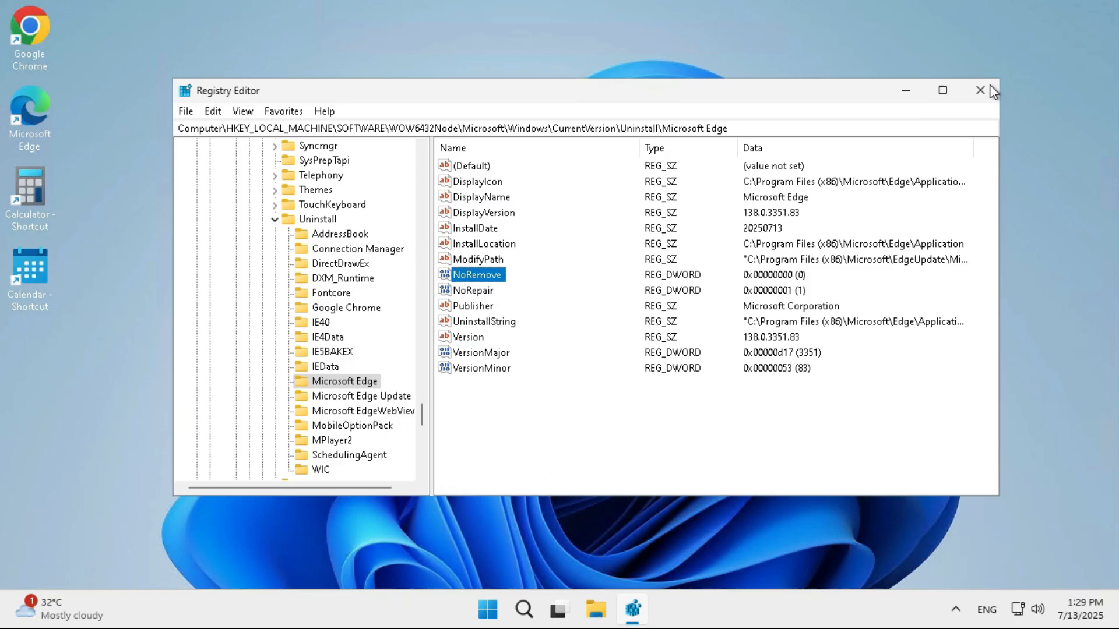
Close Registry Editor and restart the computer from the Start menu power options
click(487, 610)
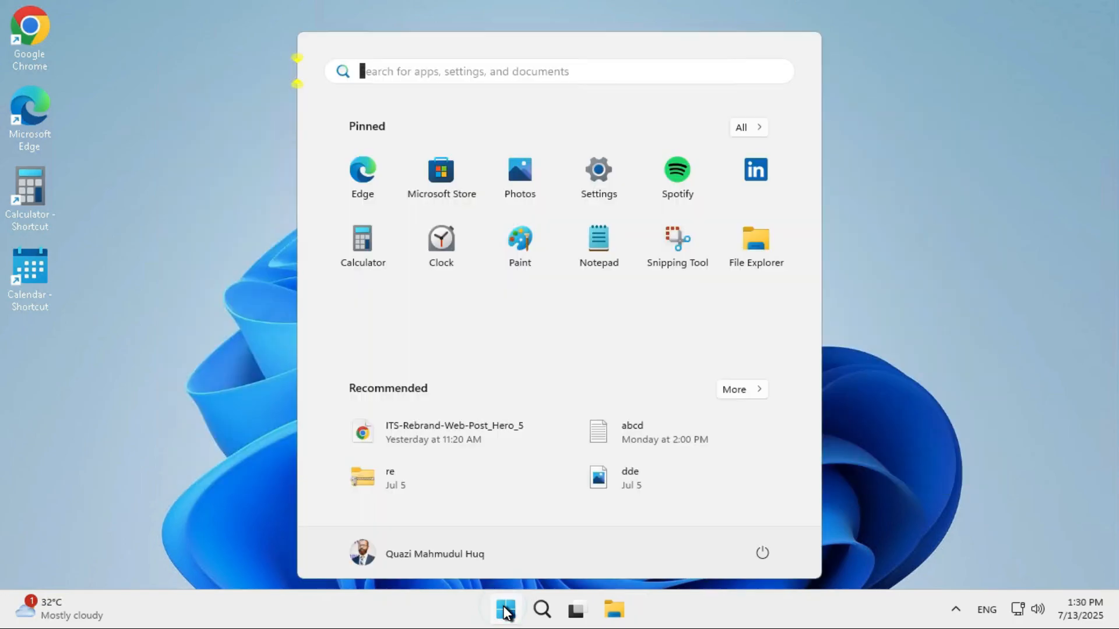
click(762, 553)
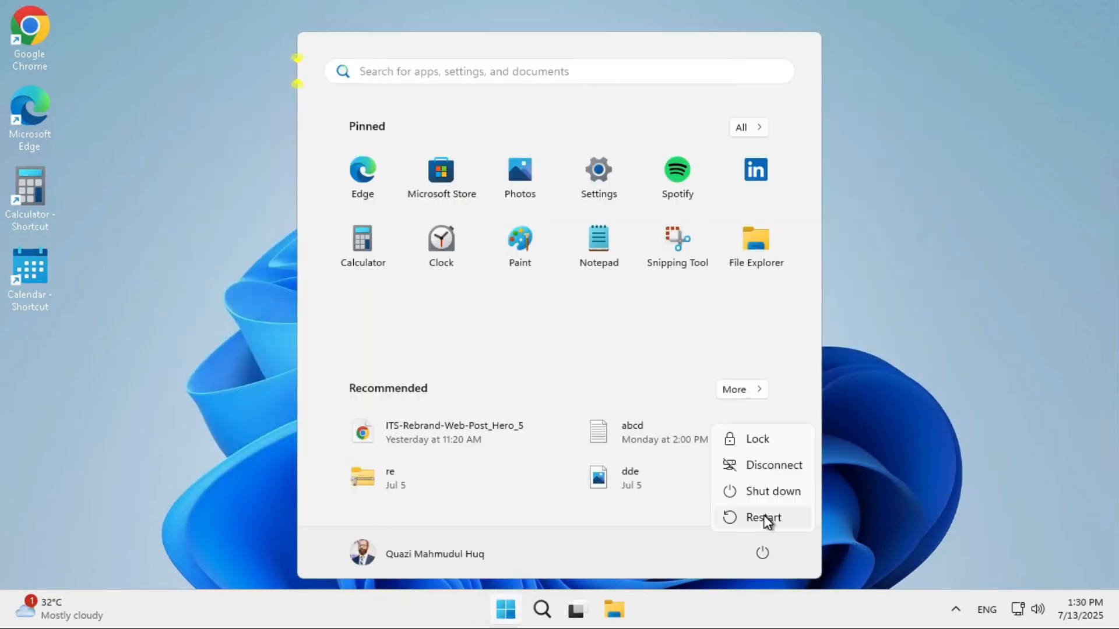
click(762, 518)
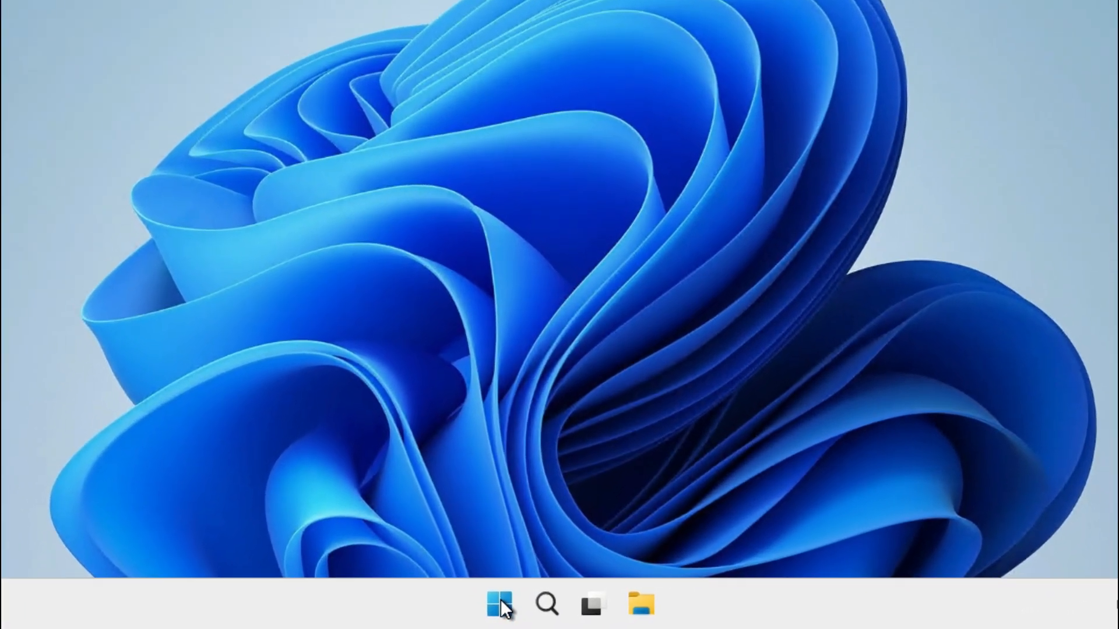
Go to Settings > Apps and bring up Microsoft Edge's options menu
right_click(496, 604)
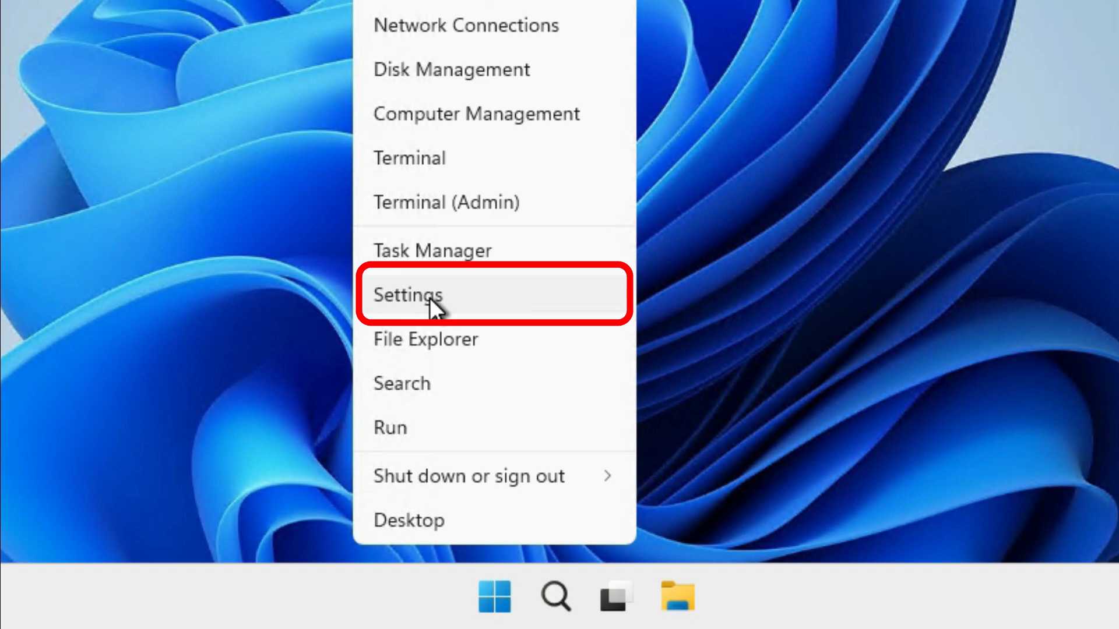
click(425, 296)
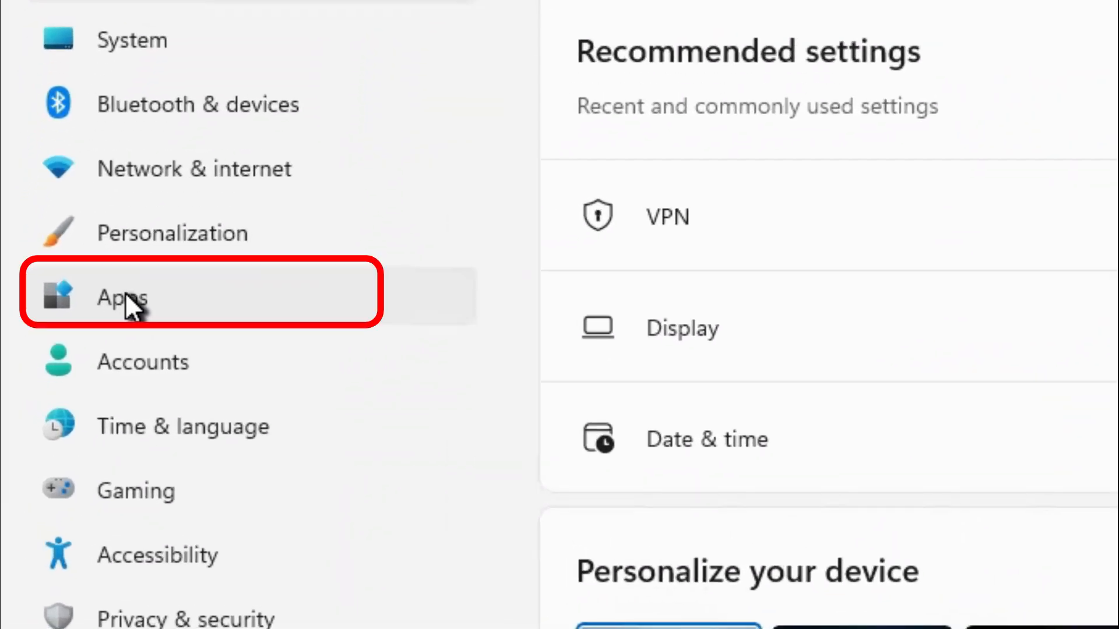
click(123, 298)
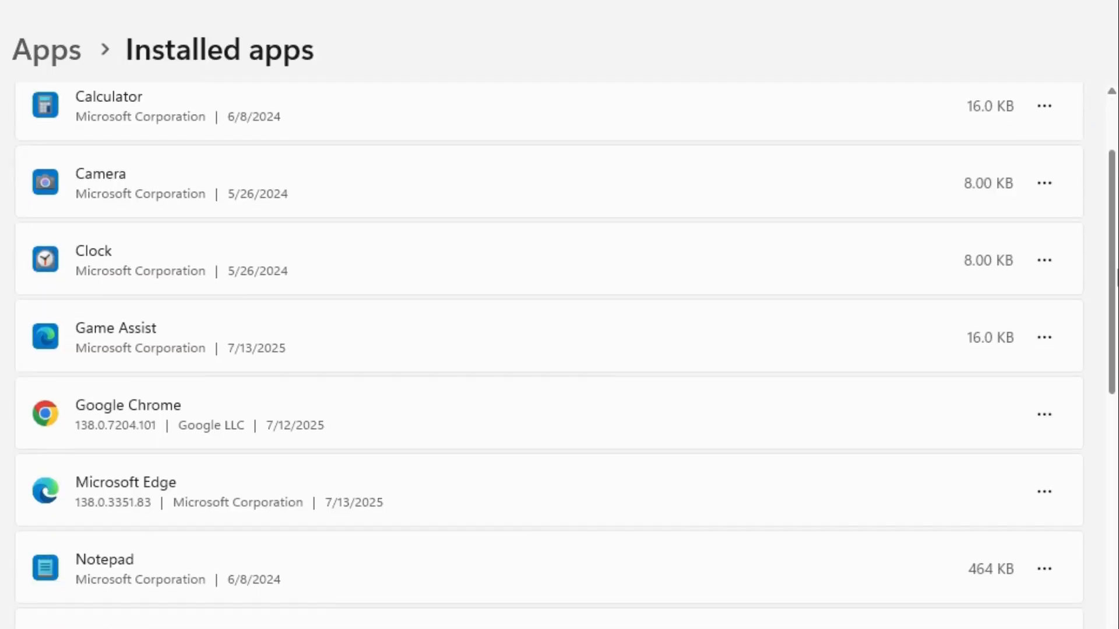
scroll(down, 3)
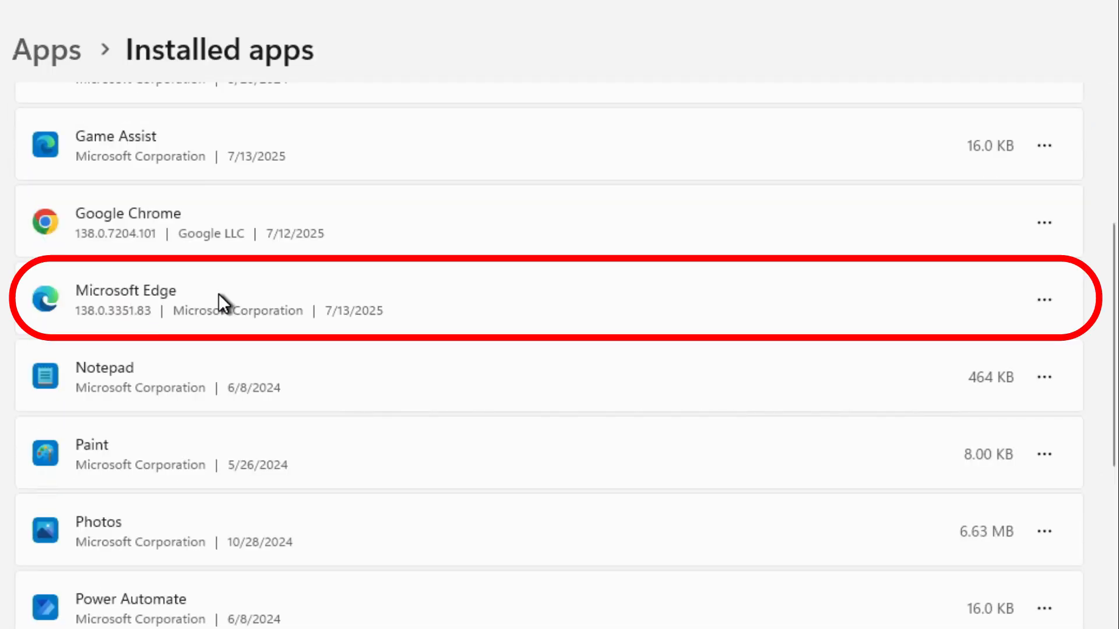
mouse_move(917, 314)
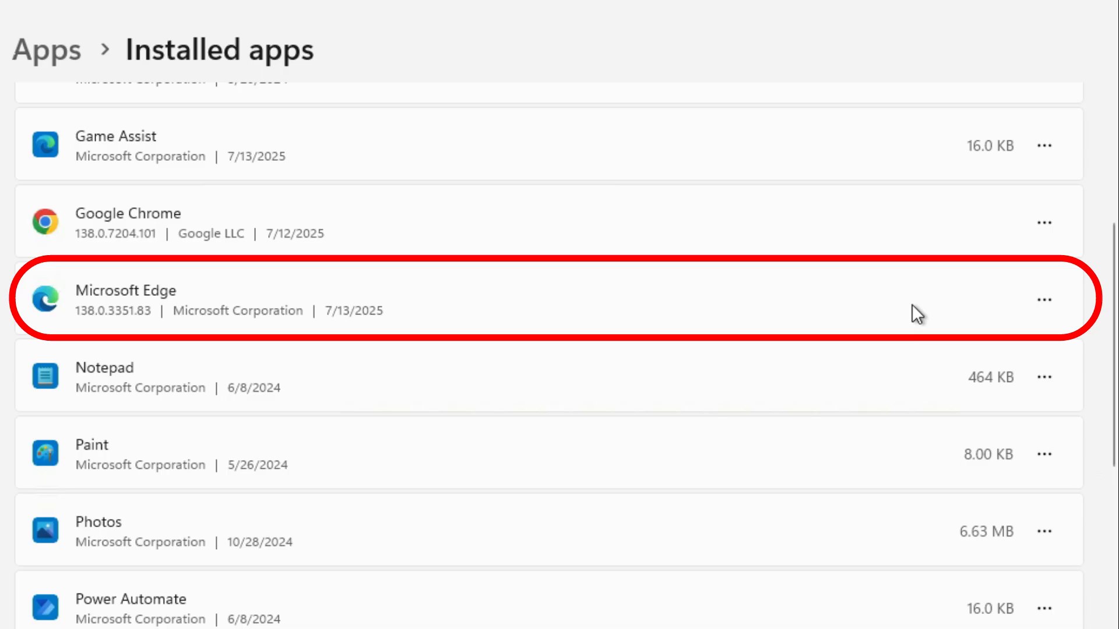
click(1044, 300)
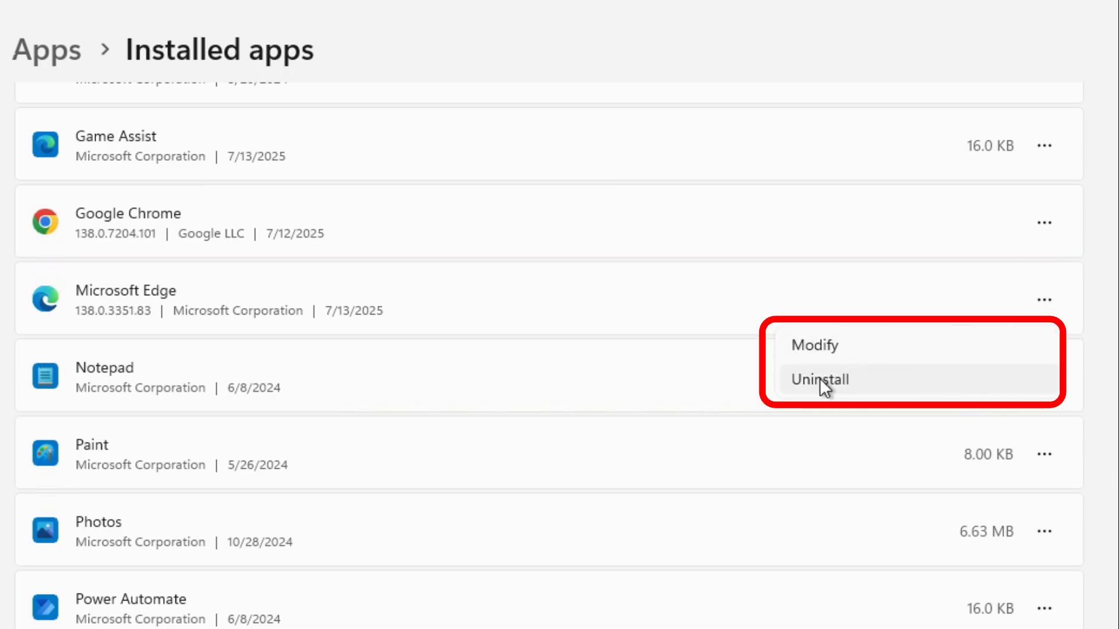
mouse_move(833, 387)
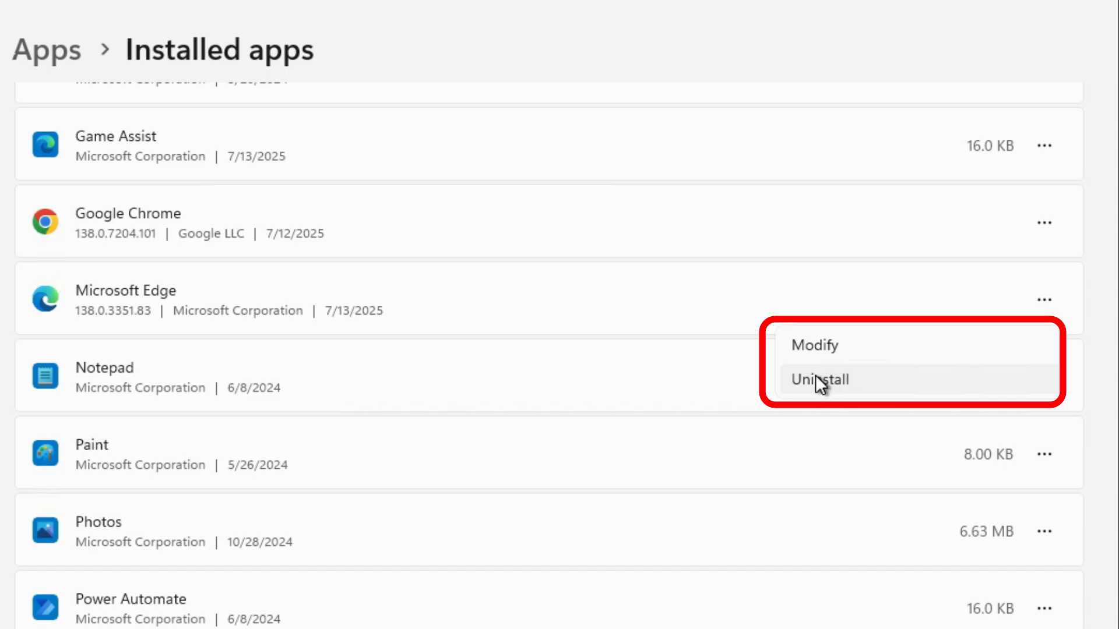
Uninstall Microsoft Edge, approve the UAC prompt, and close Settings
click(819, 379)
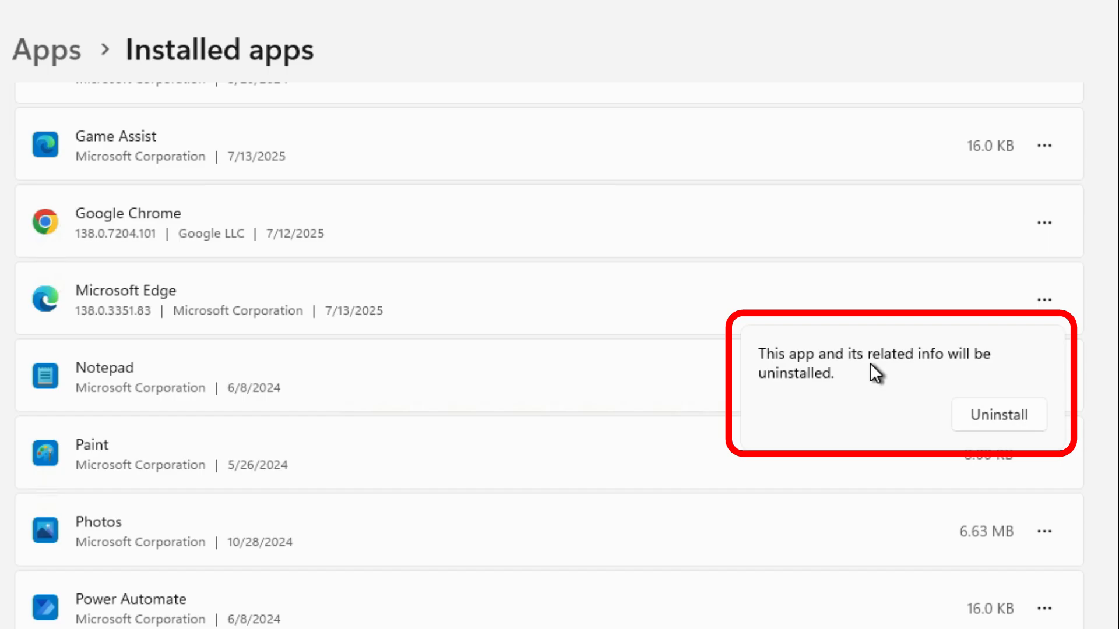
mouse_move(876, 383)
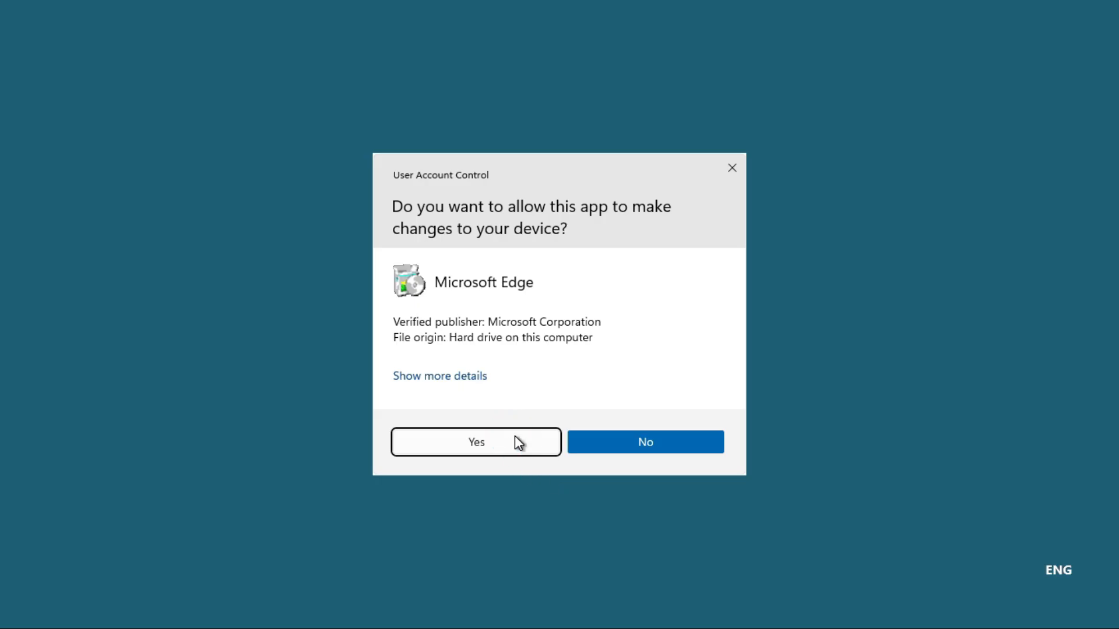
click(476, 442)
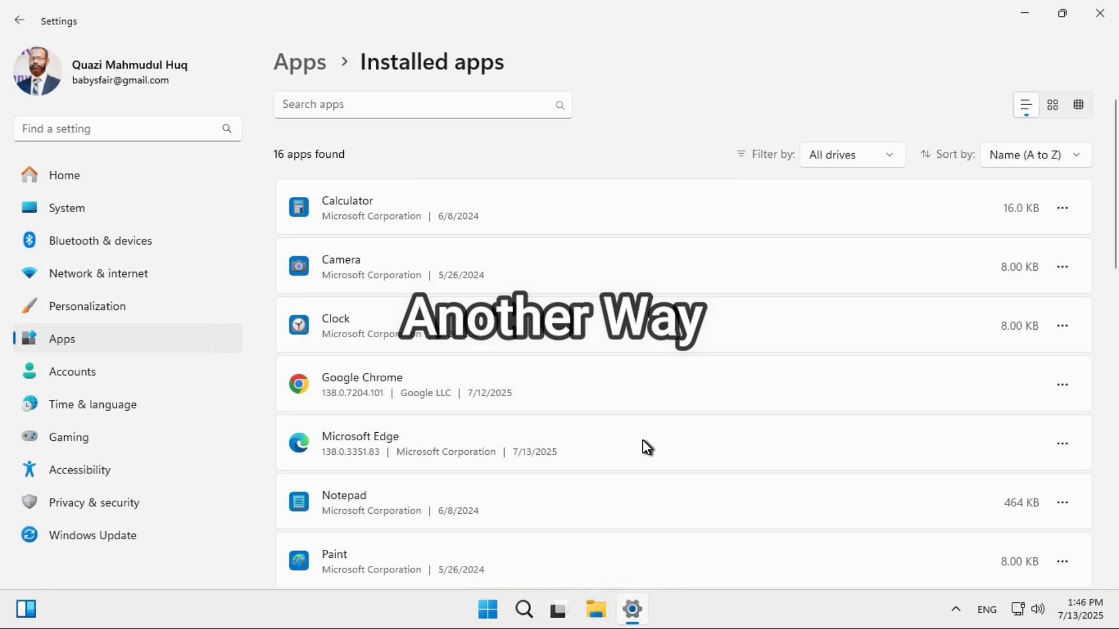
mouse_move(746, 145)
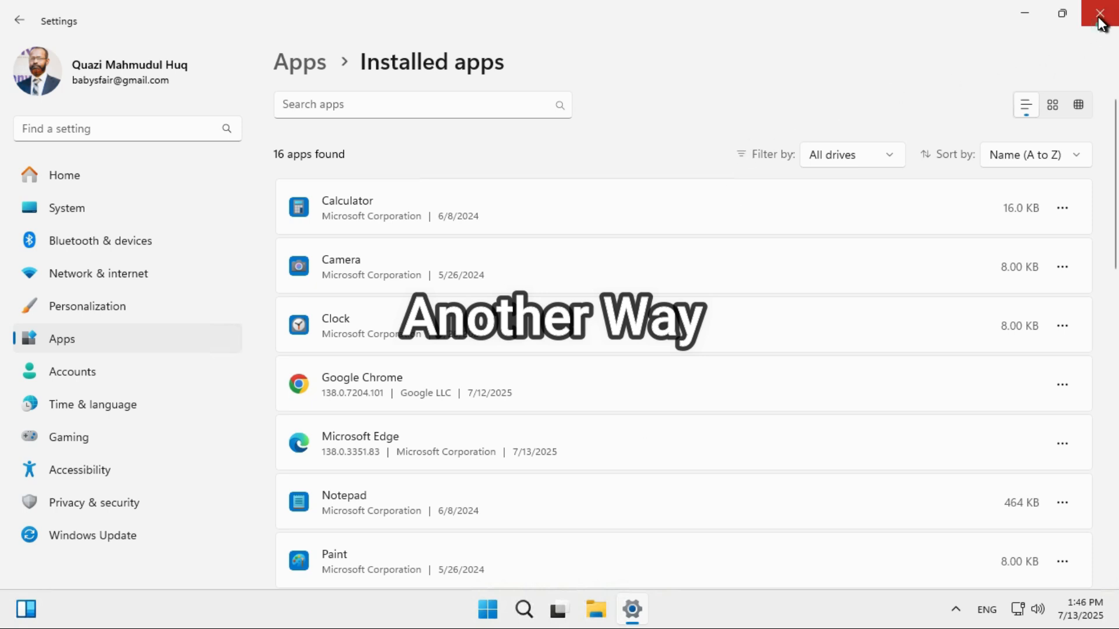
click(1096, 13)
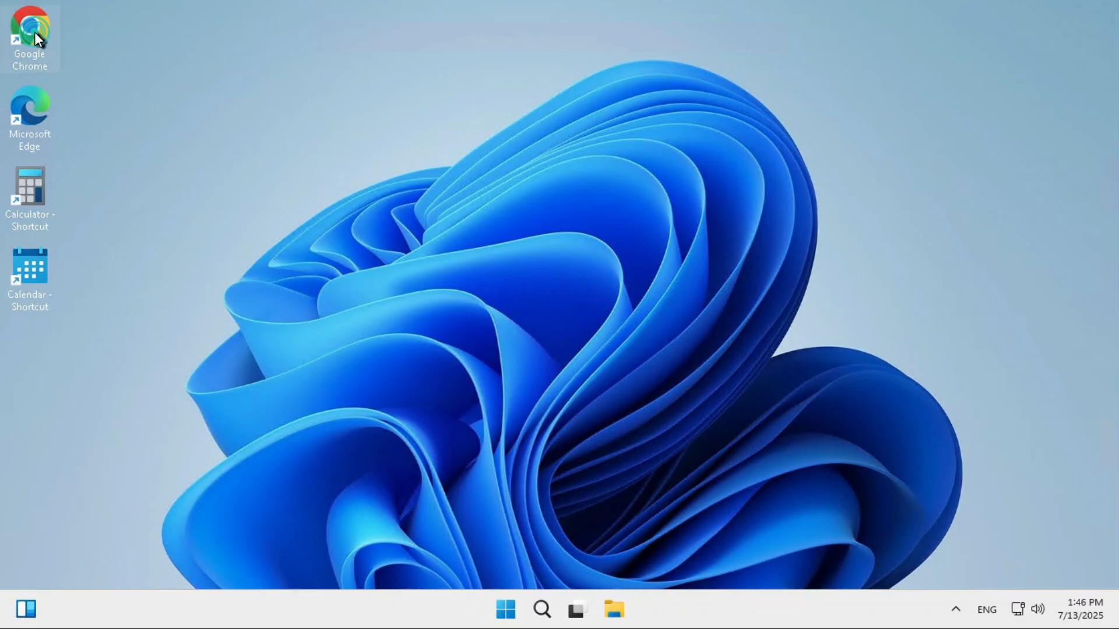
Search 'wise program uninstaller' in Chrome and download its installer from wisecleaner.com
double_click(31, 28)
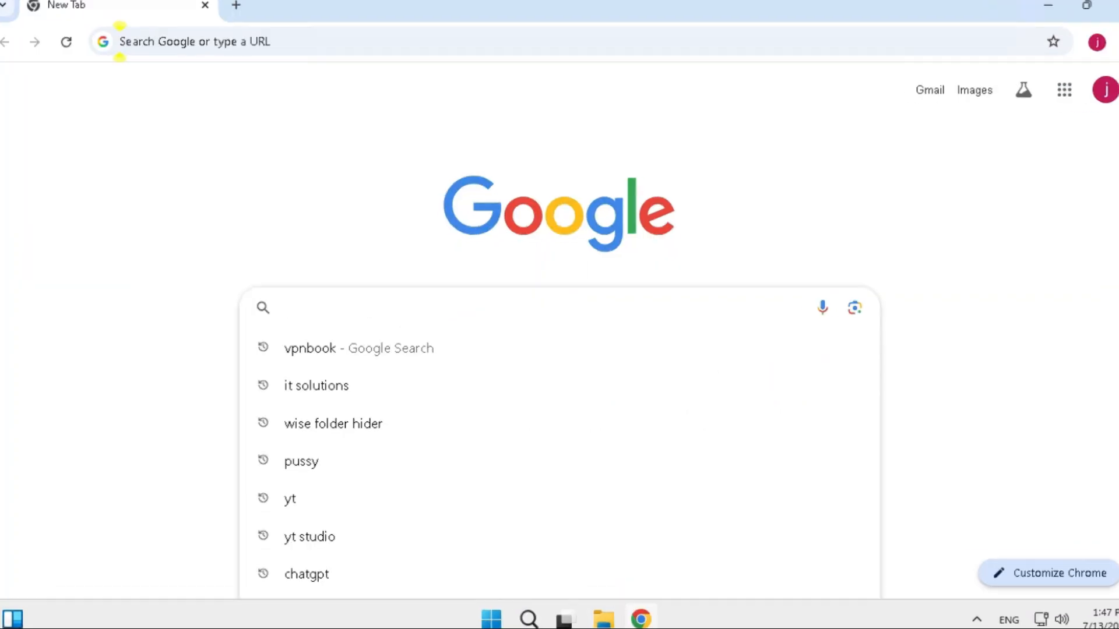
text(wise program uninstaller)
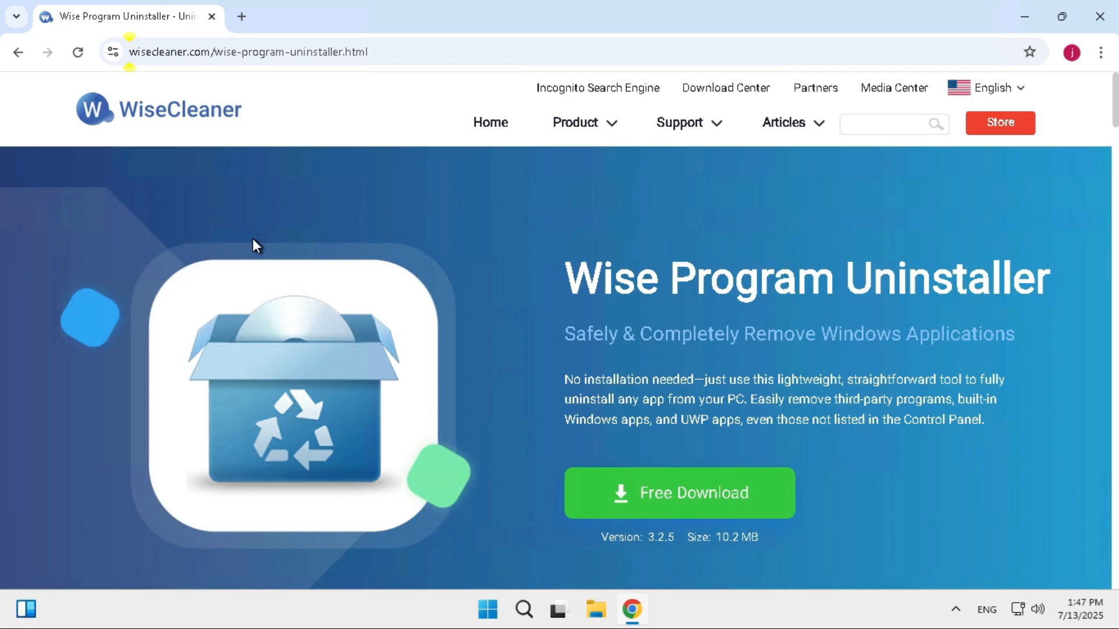
mouse_move(540, 427)
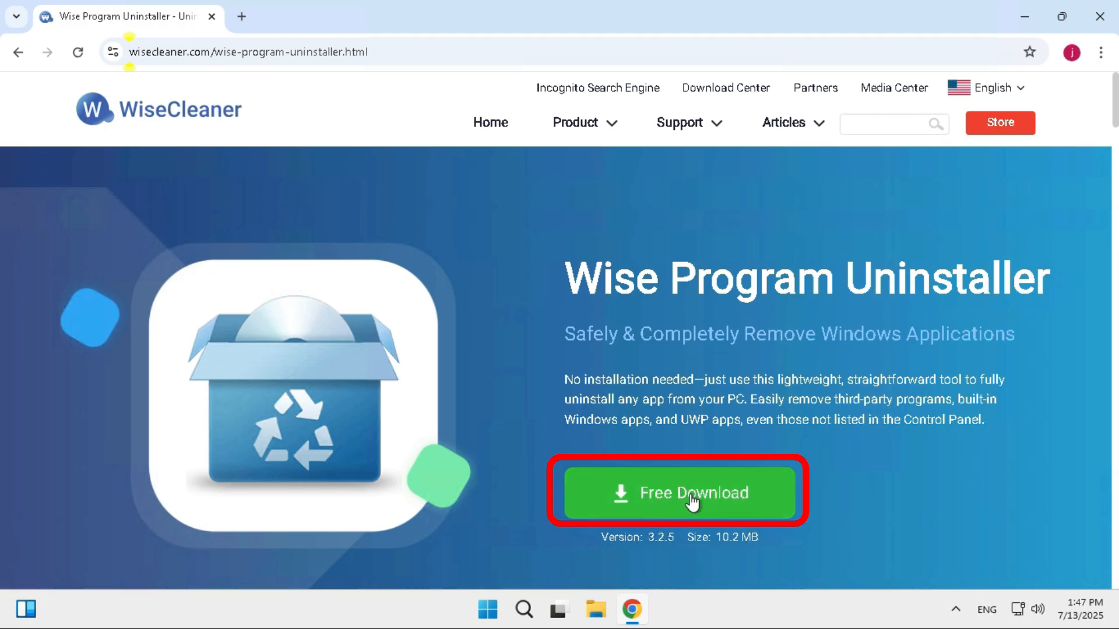
click(680, 493)
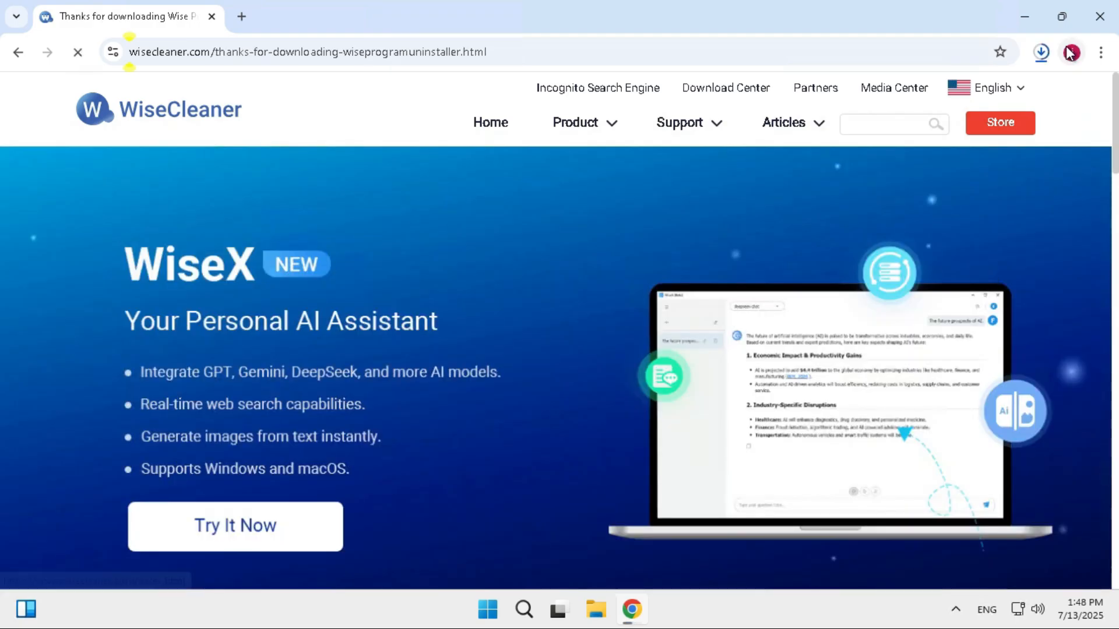
click(235, 527)
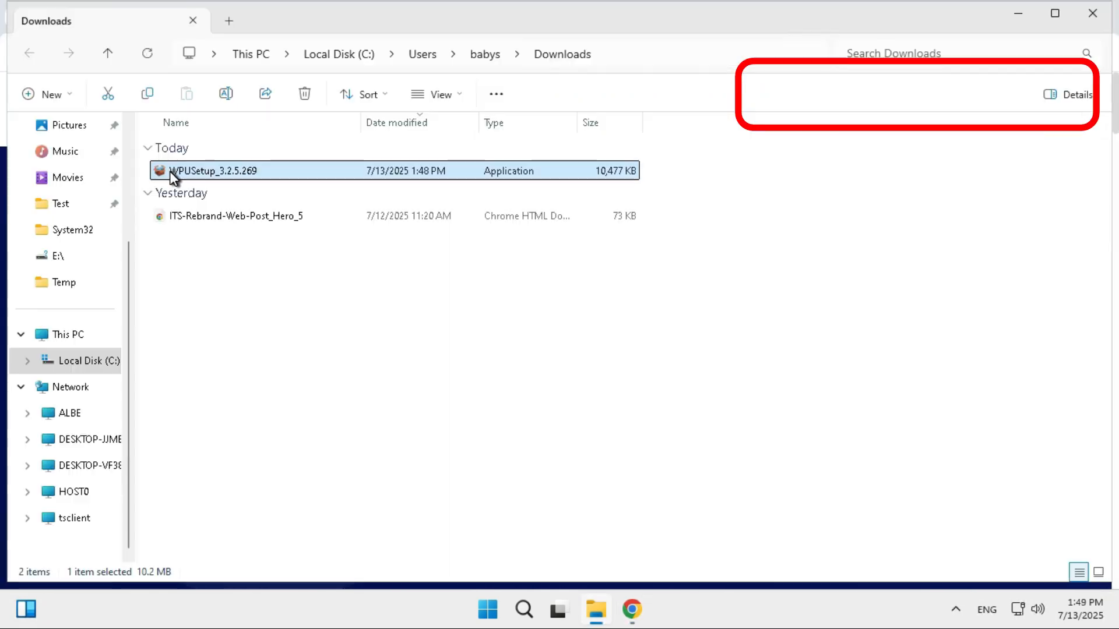
mouse_move(198, 175)
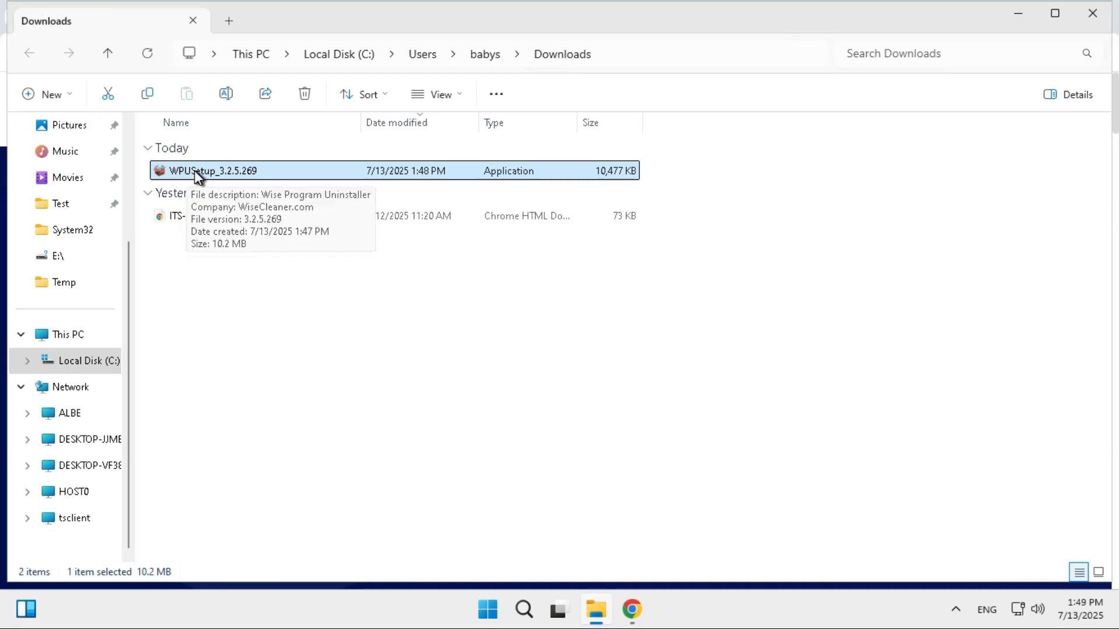
Run WPUSetup_3.2.5.269 as administrator and approve the User Account Control prompt
right_click(194, 170)
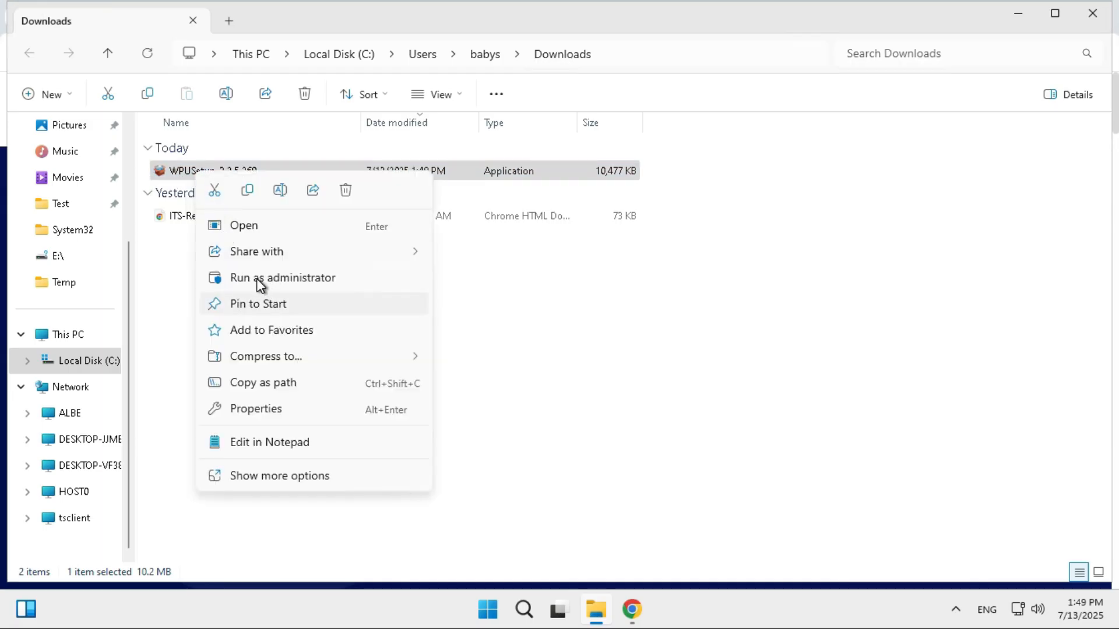
click(283, 278)
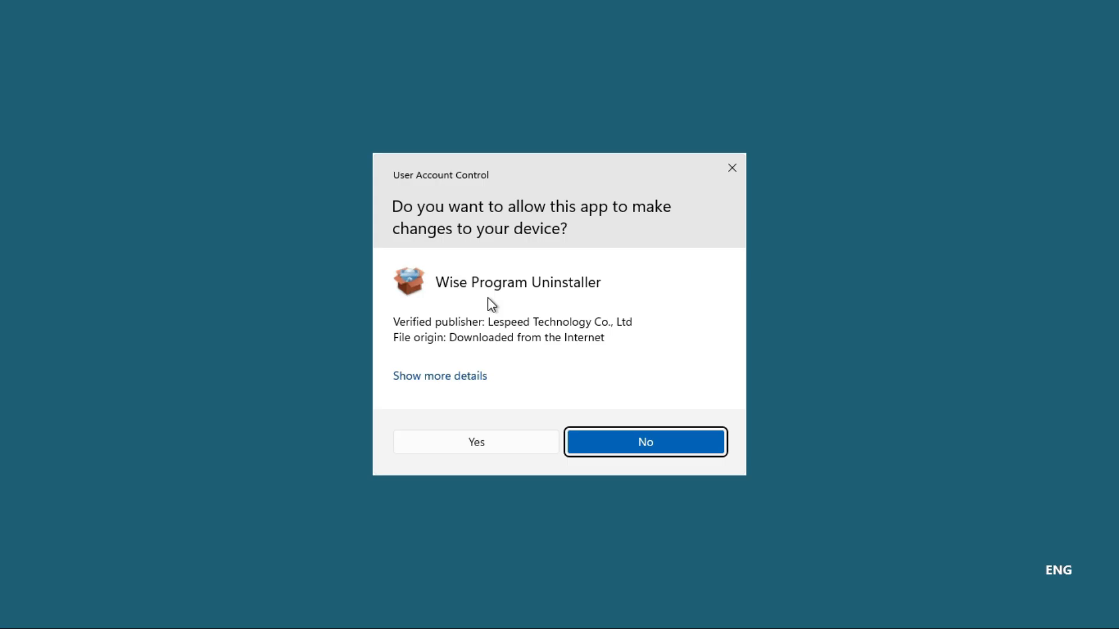
click(472, 442)
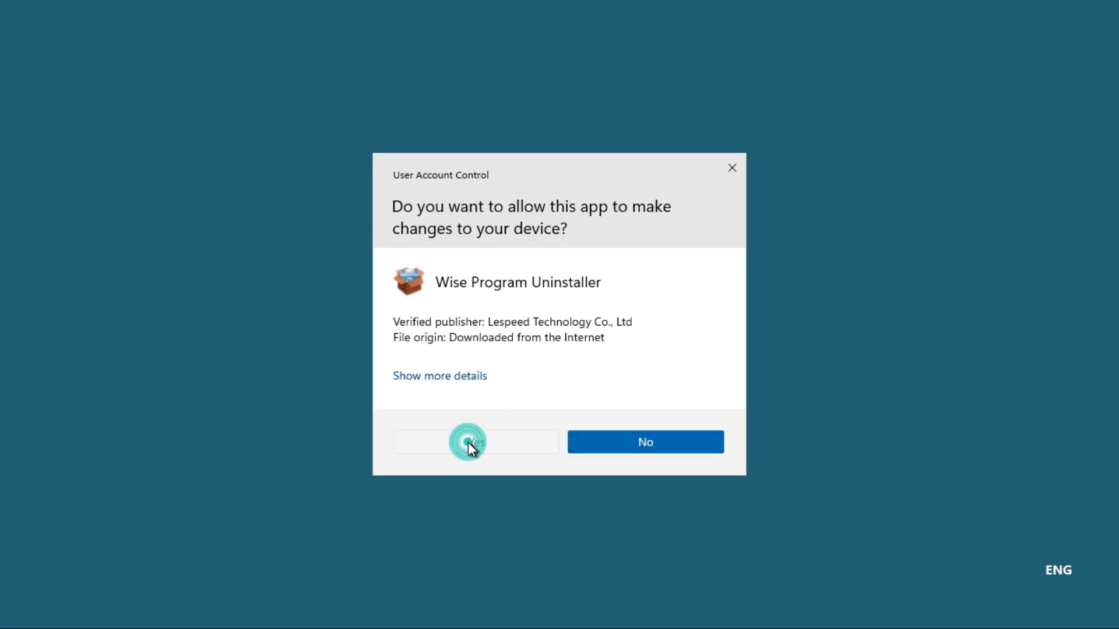
click(475, 442)
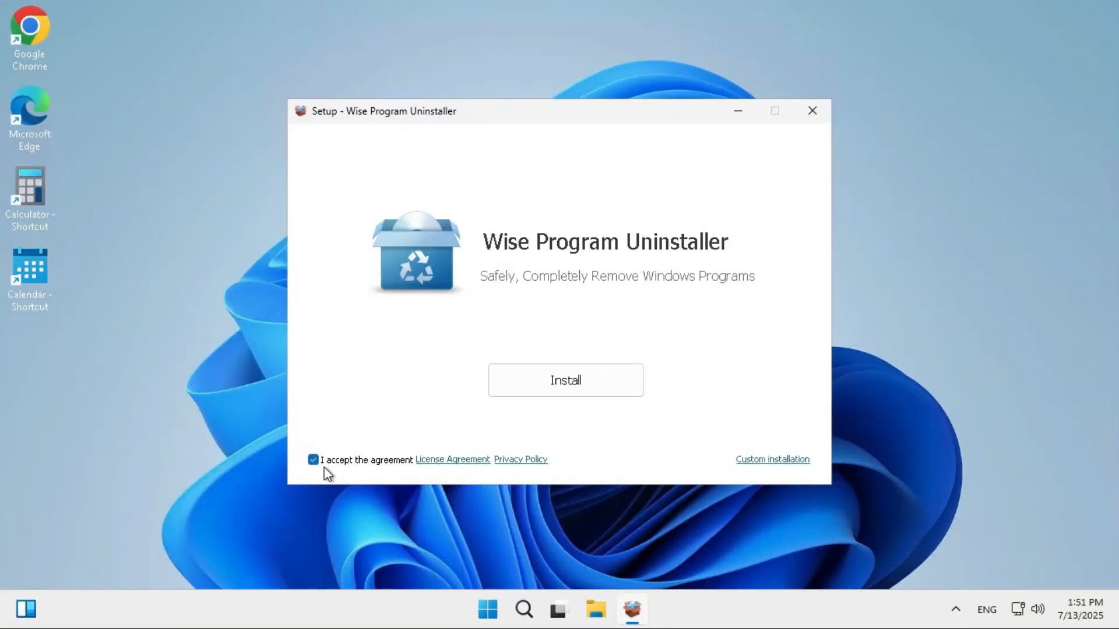
mouse_move(434, 378)
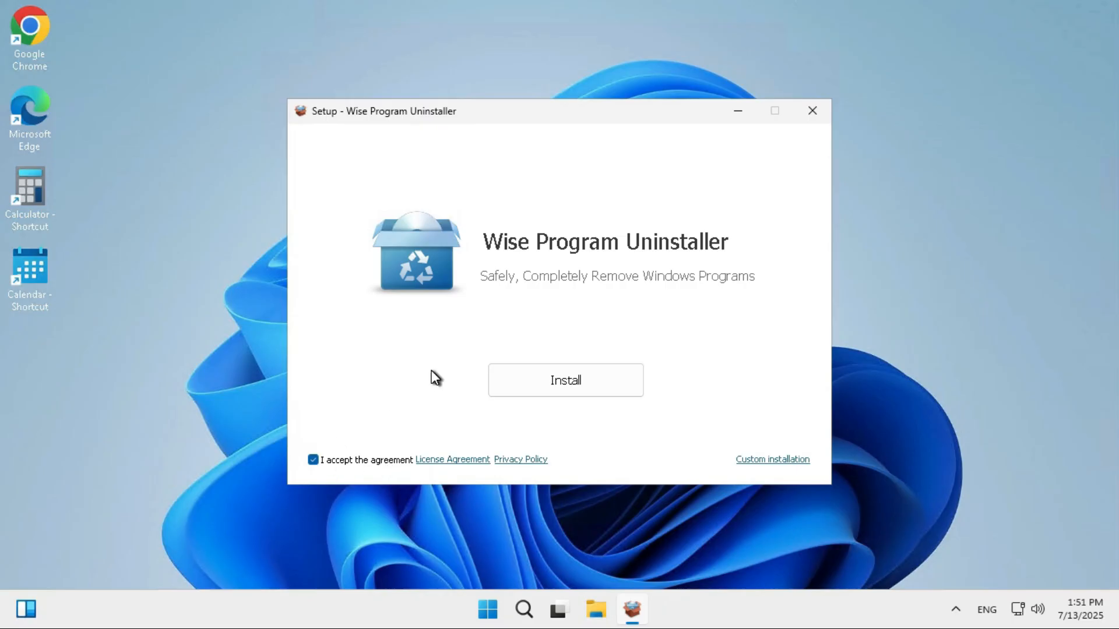
Install Wise Program Uninstaller, untick the user guide option, and finish with launch enabled
click(566, 380)
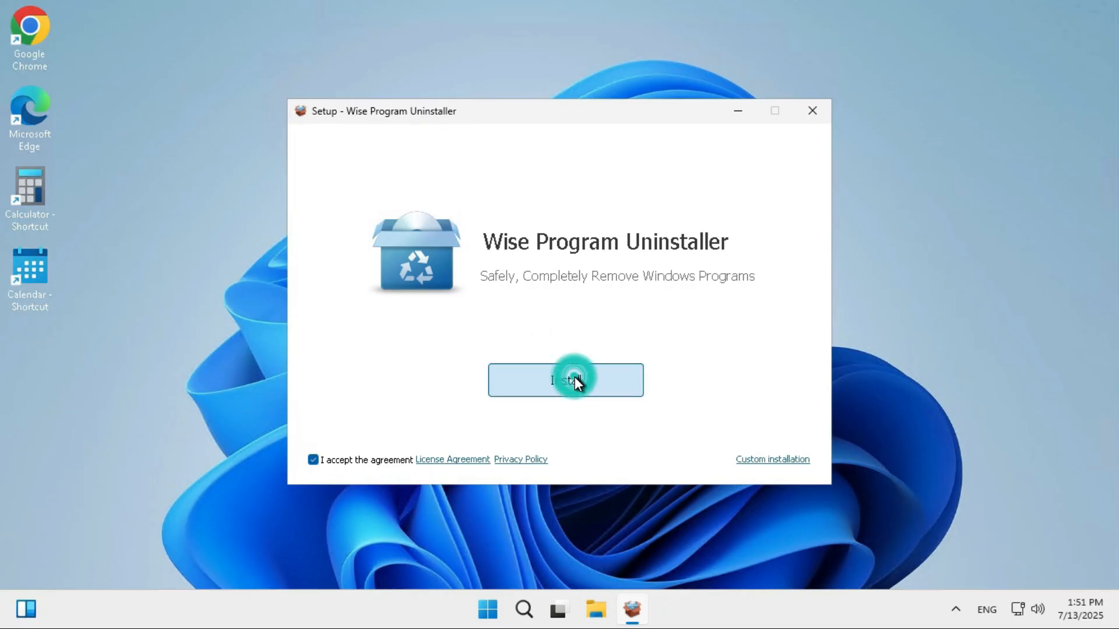
click(565, 380)
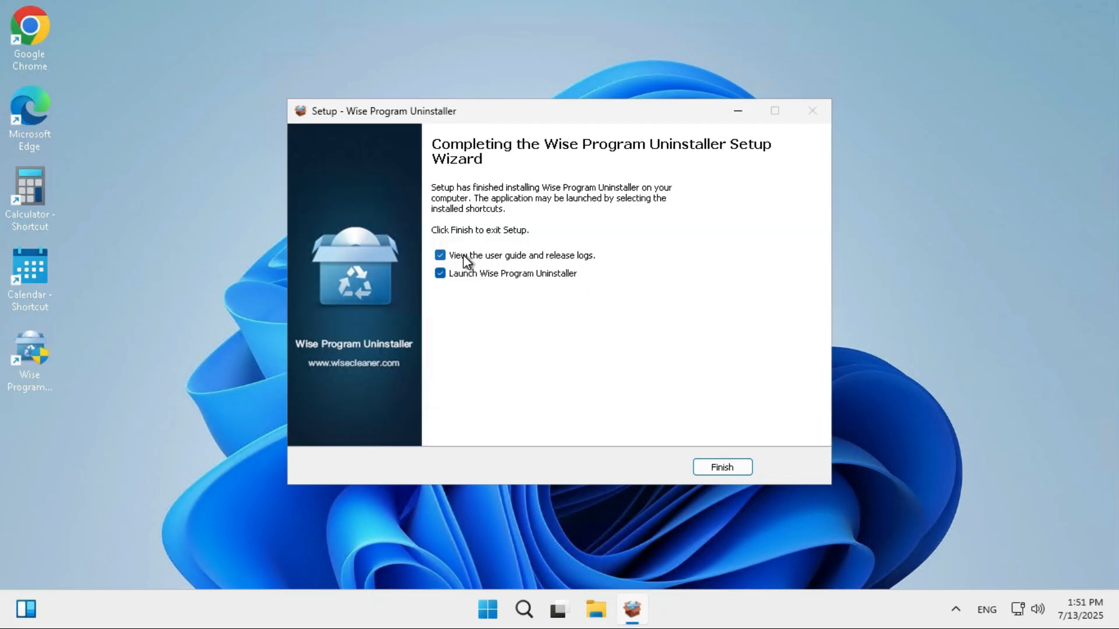
mouse_move(568, 267)
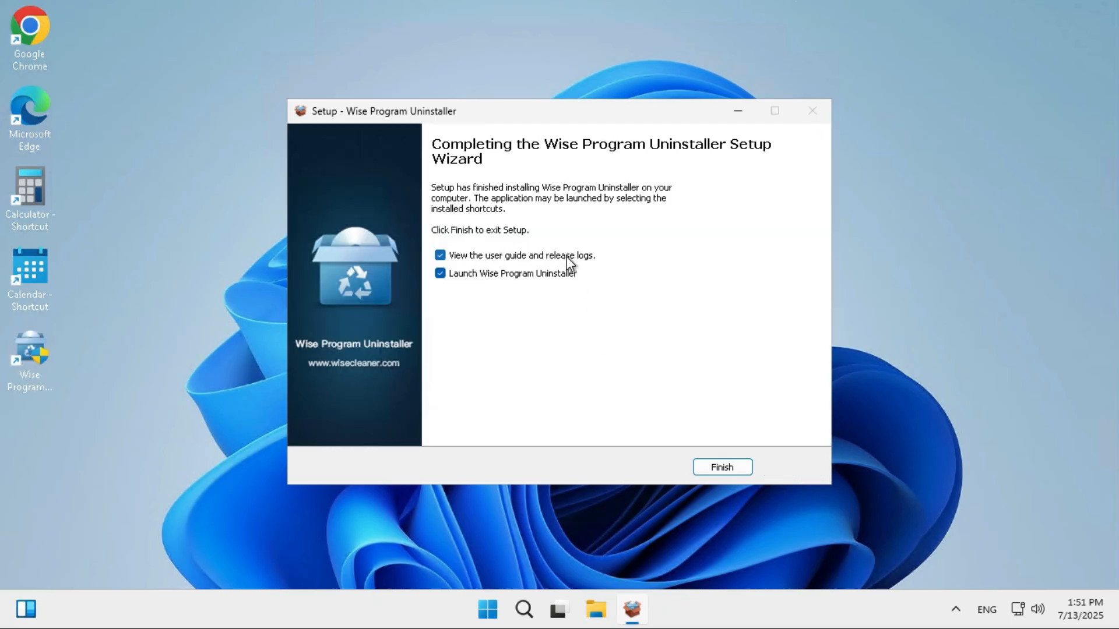
click(439, 255)
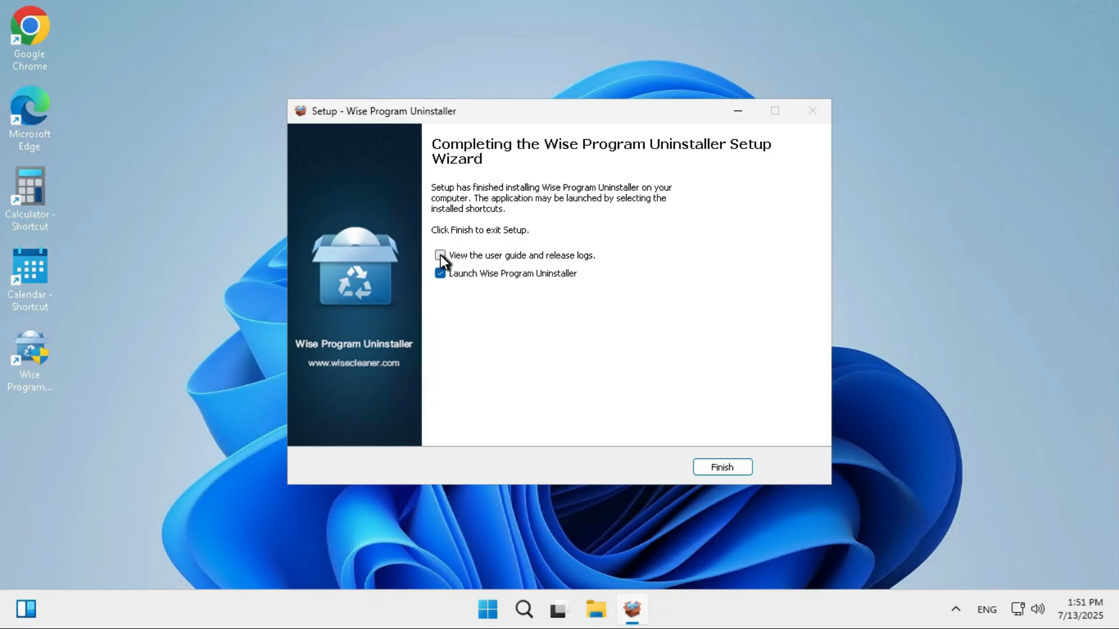
click(722, 467)
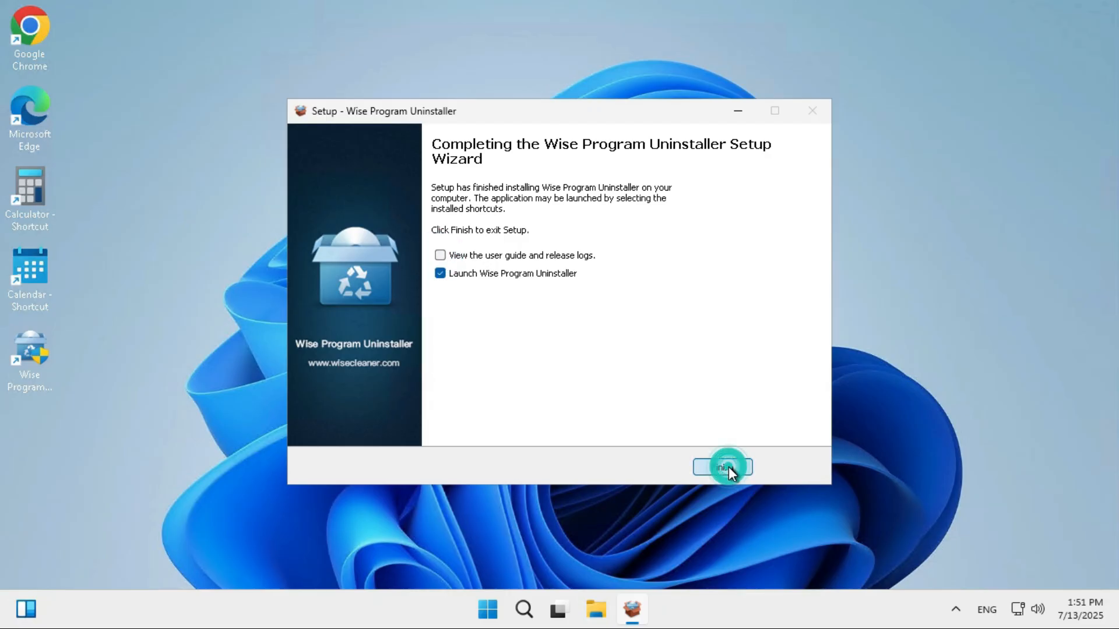
click(724, 467)
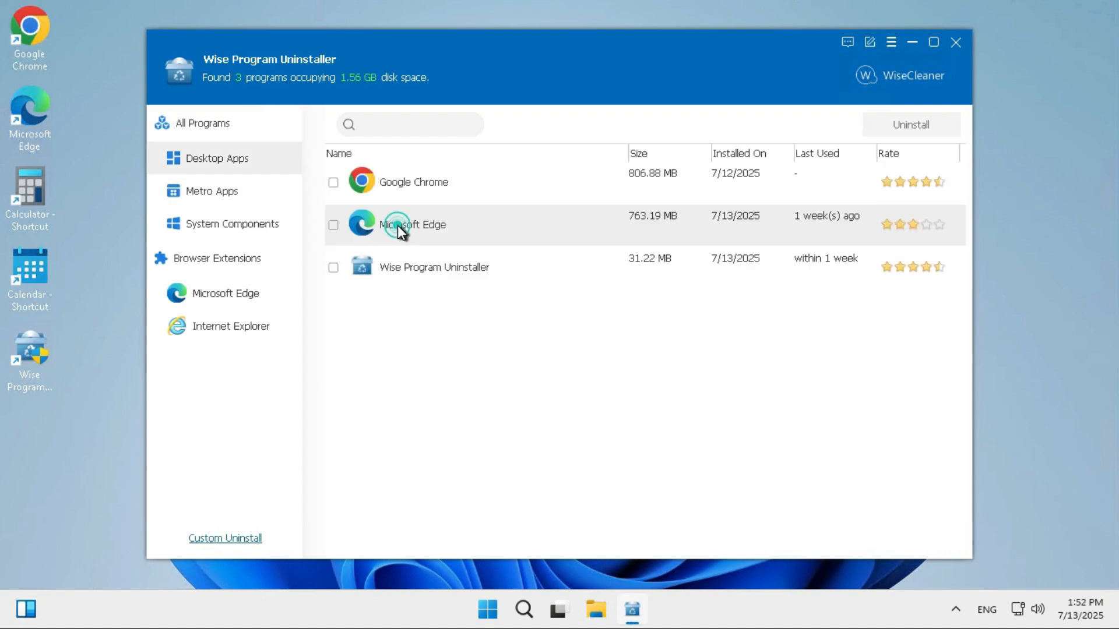
Tick Microsoft Edge under Desktop Apps and choose Uninstall
click(334, 225)
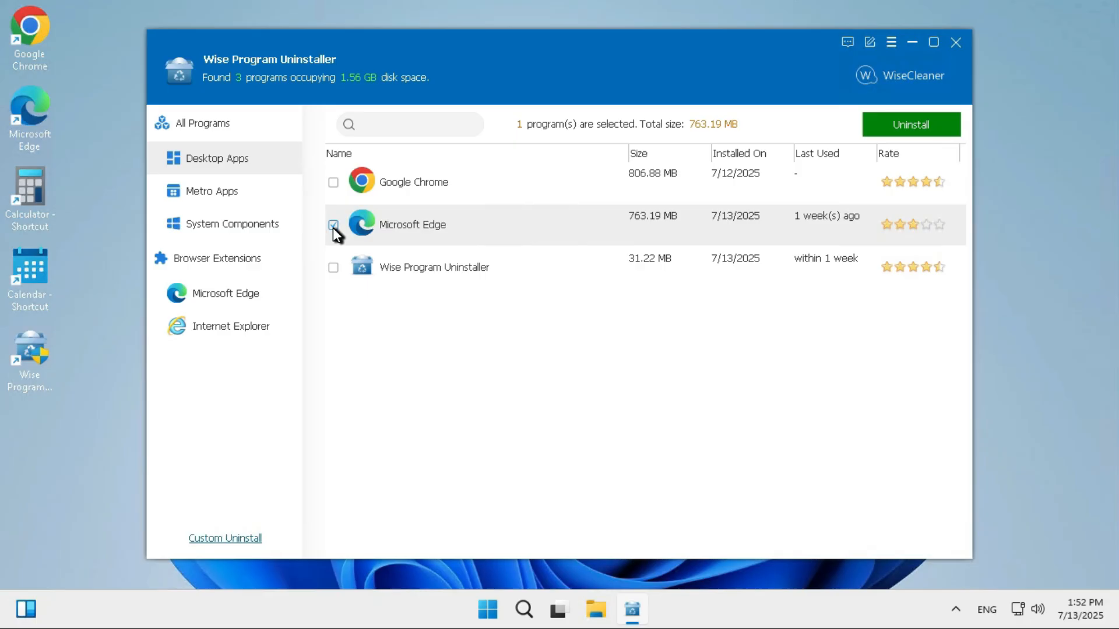
mouse_move(412, 233)
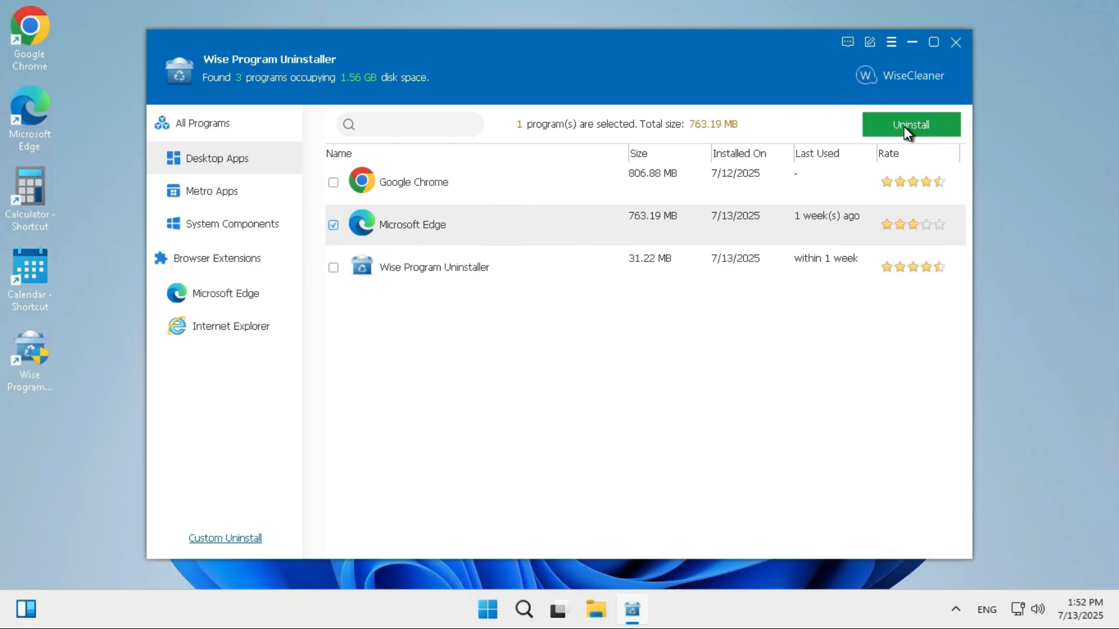
click(911, 125)
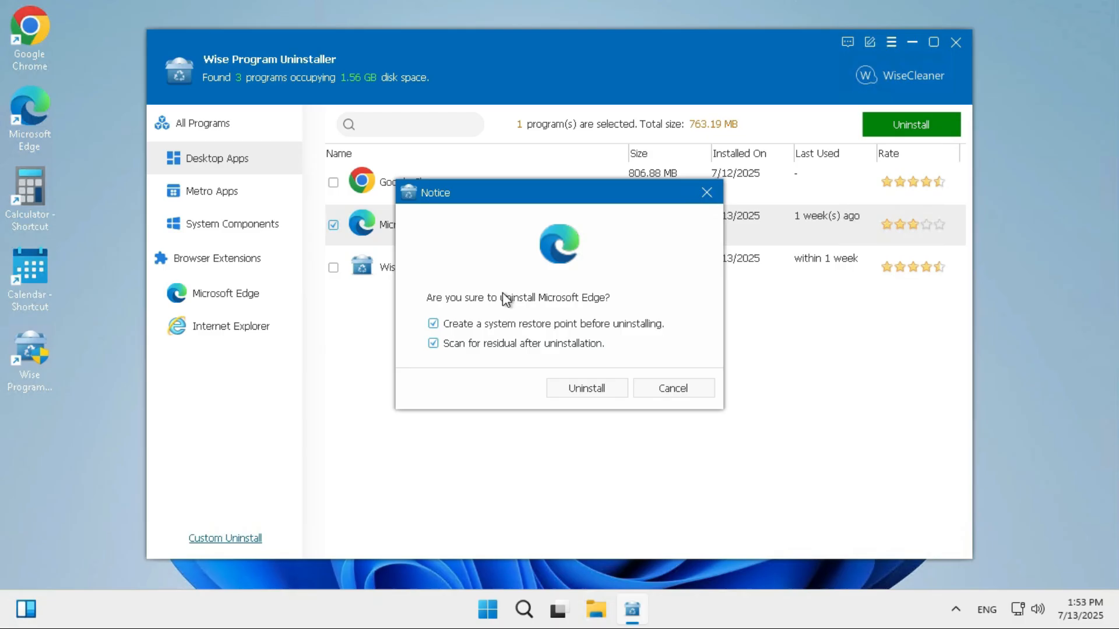
mouse_move(552, 317)
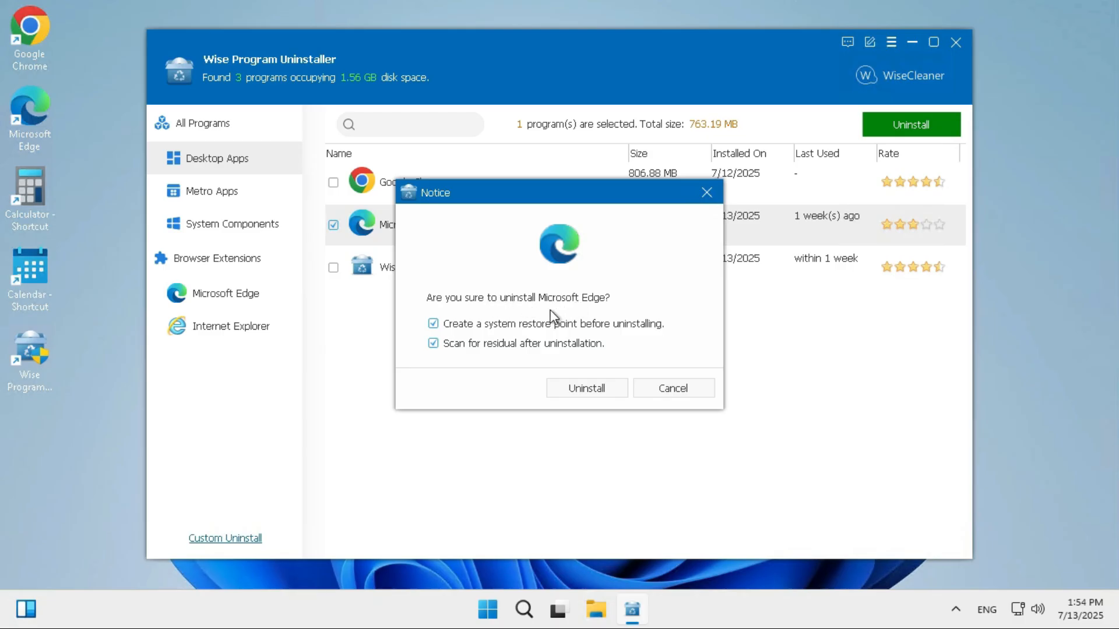
Untick the system restore point and residual scan options, then start uninstalling Microsoft Edge
click(433, 324)
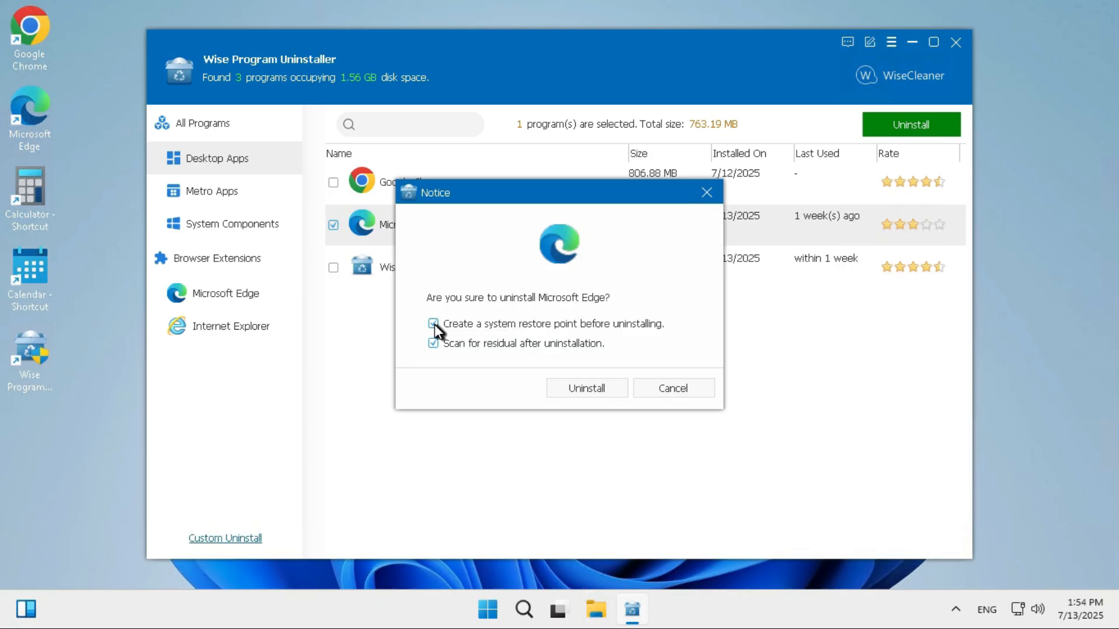
click(433, 324)
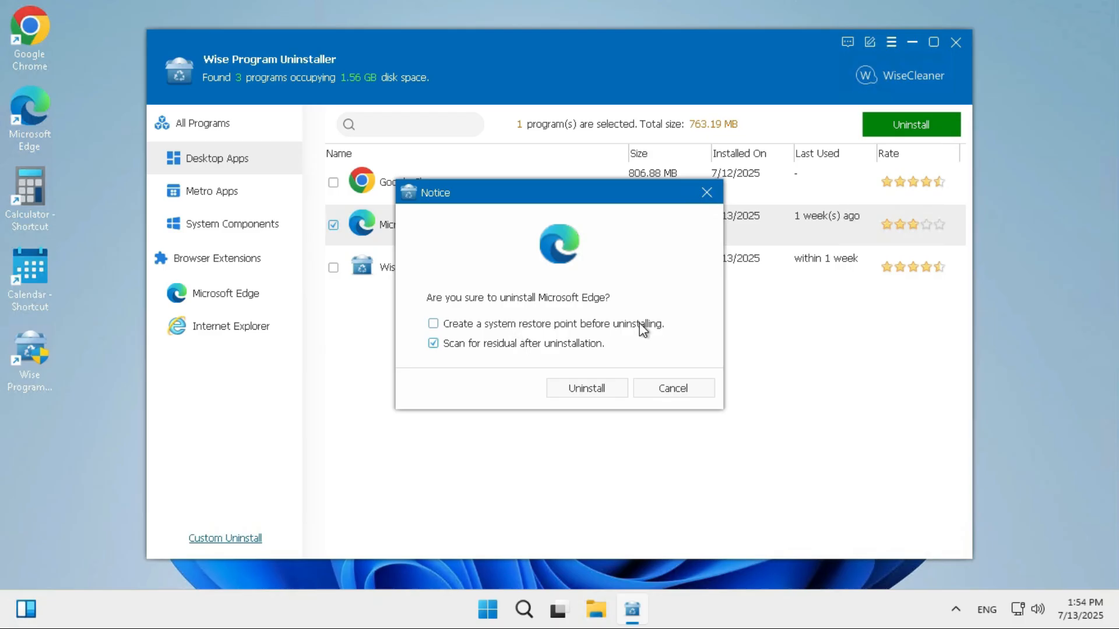
mouse_move(520, 316)
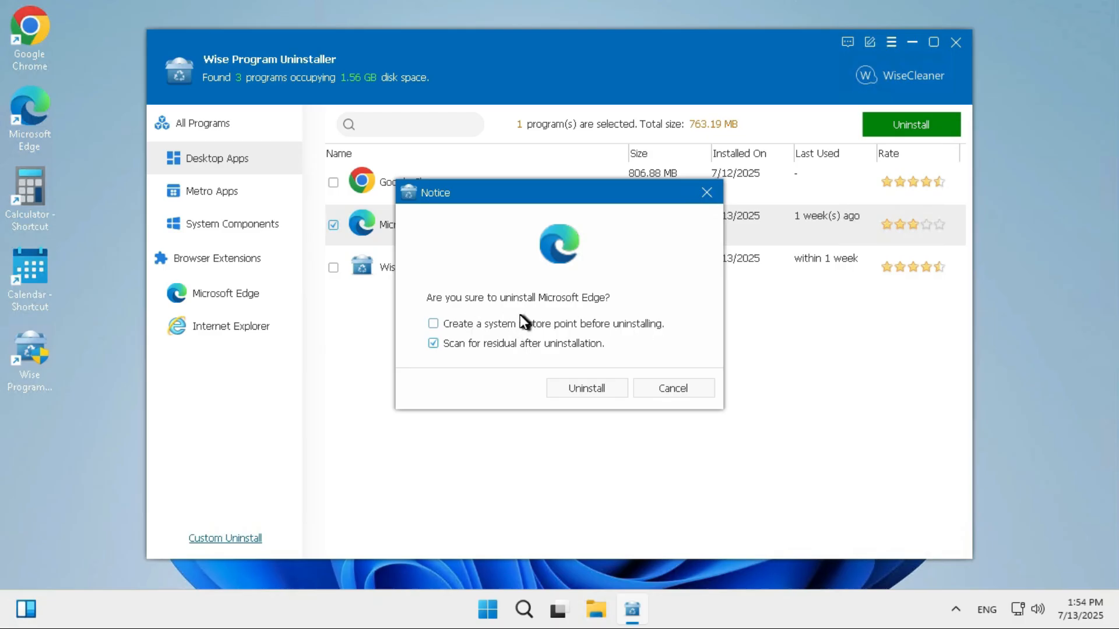
mouse_move(469, 338)
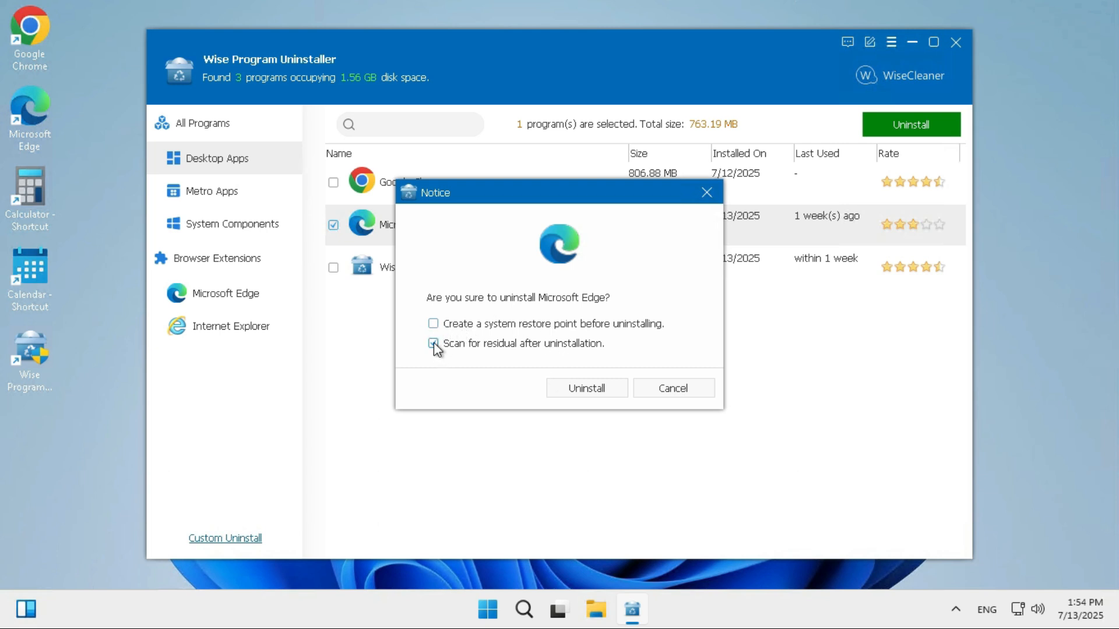
click(433, 344)
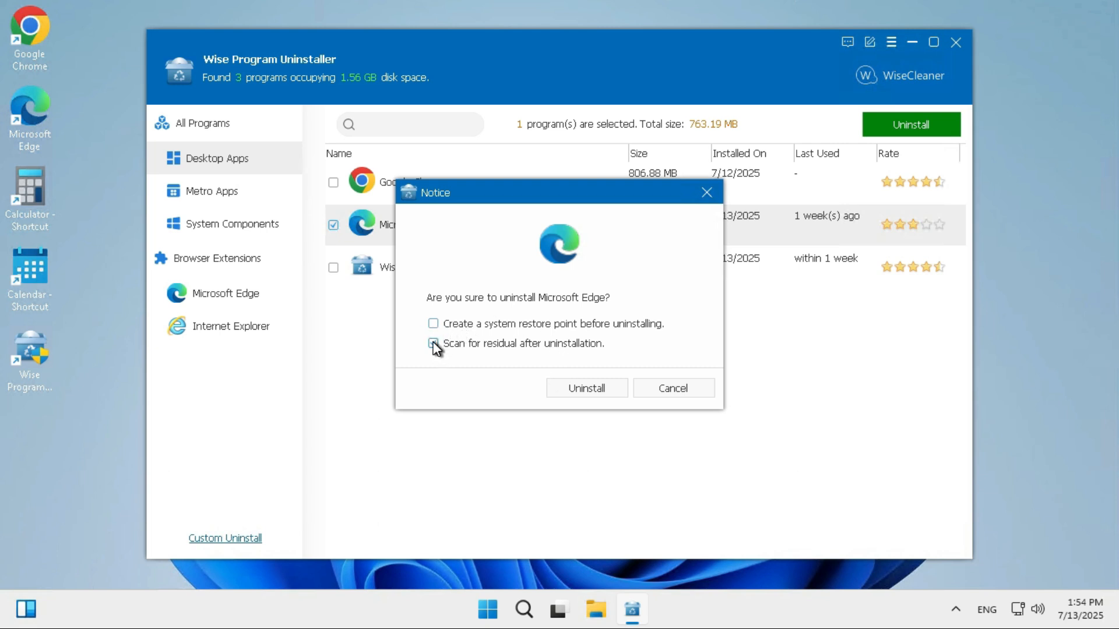
click(587, 388)
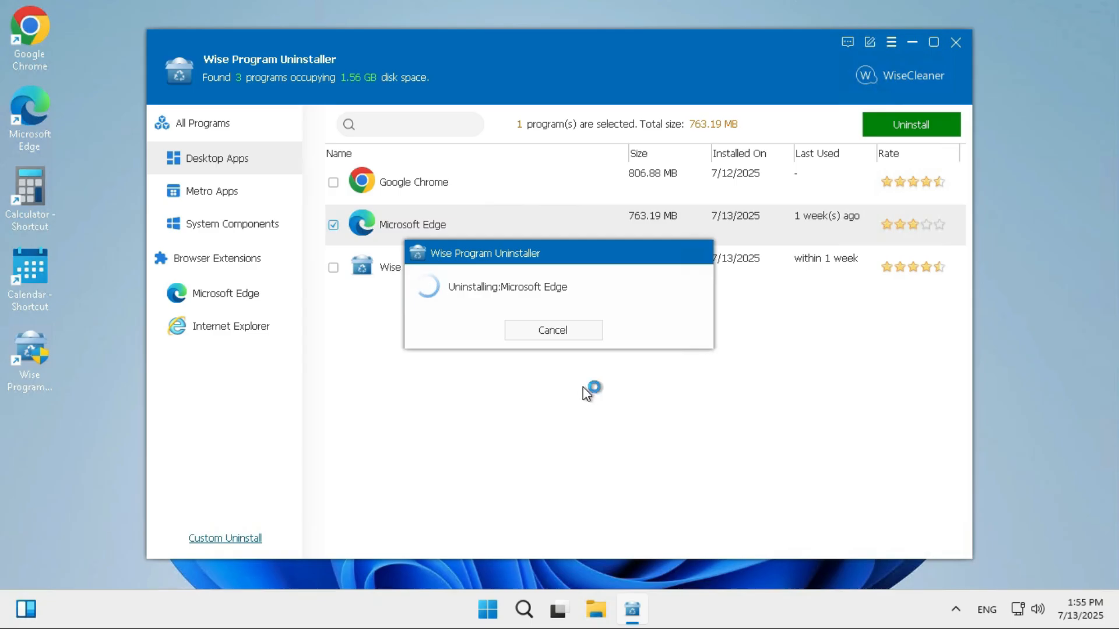
mouse_move(582, 393)
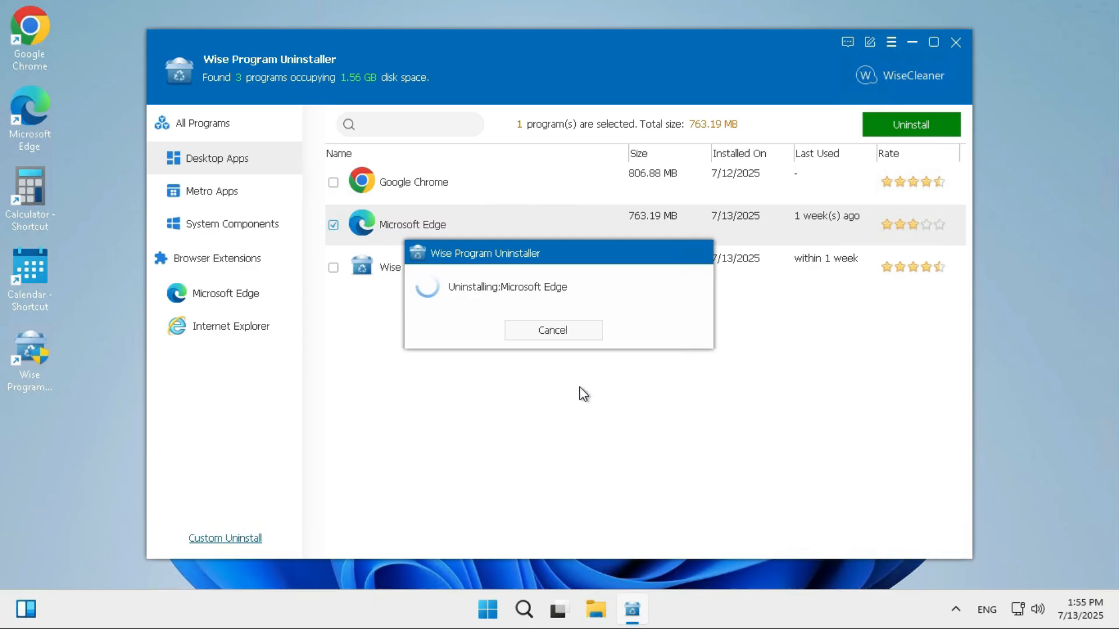